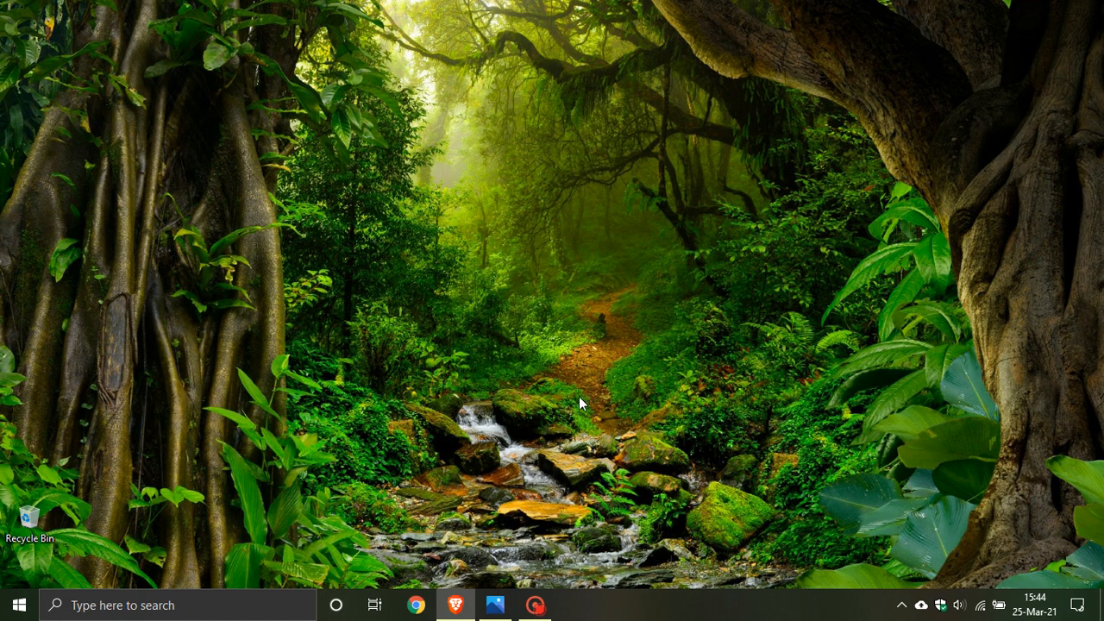
mouse_move(493, 604)
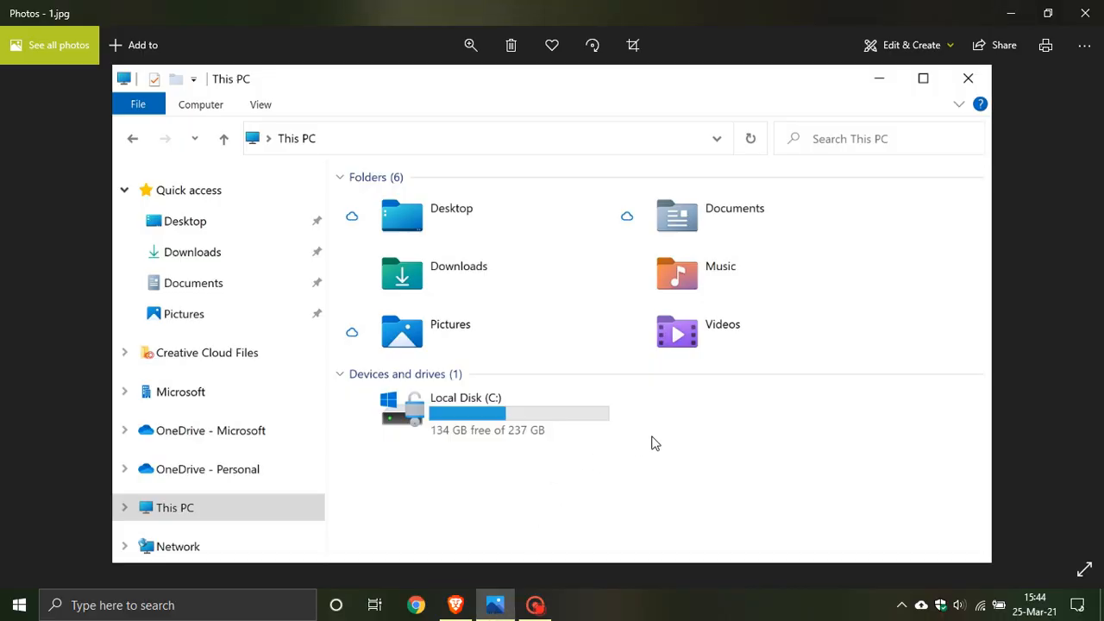
mouse_move(666, 431)
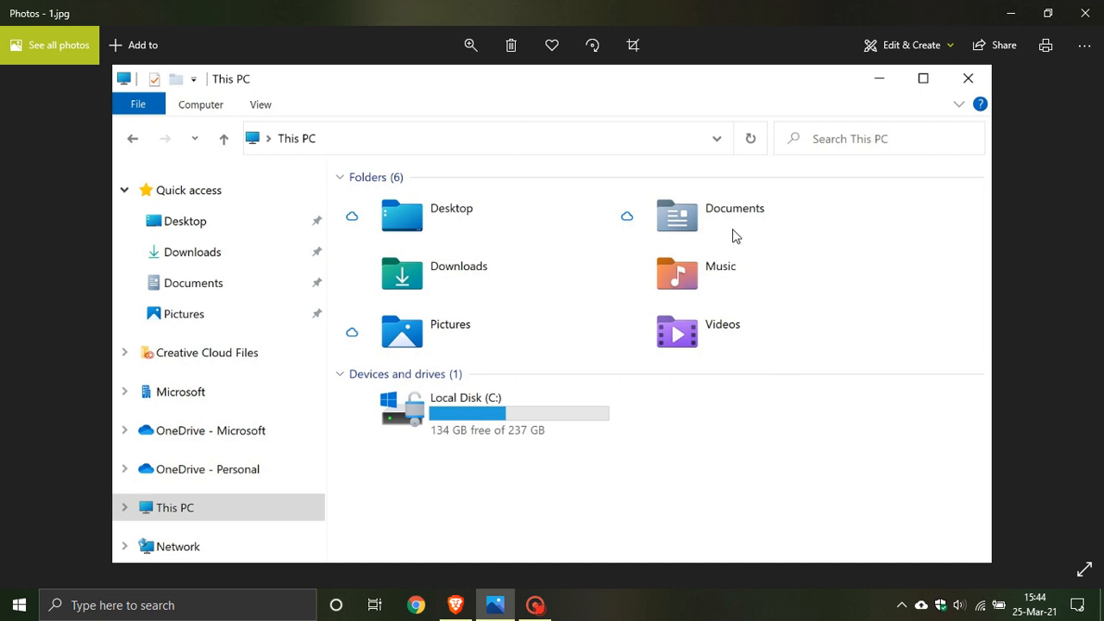
mouse_move(516, 421)
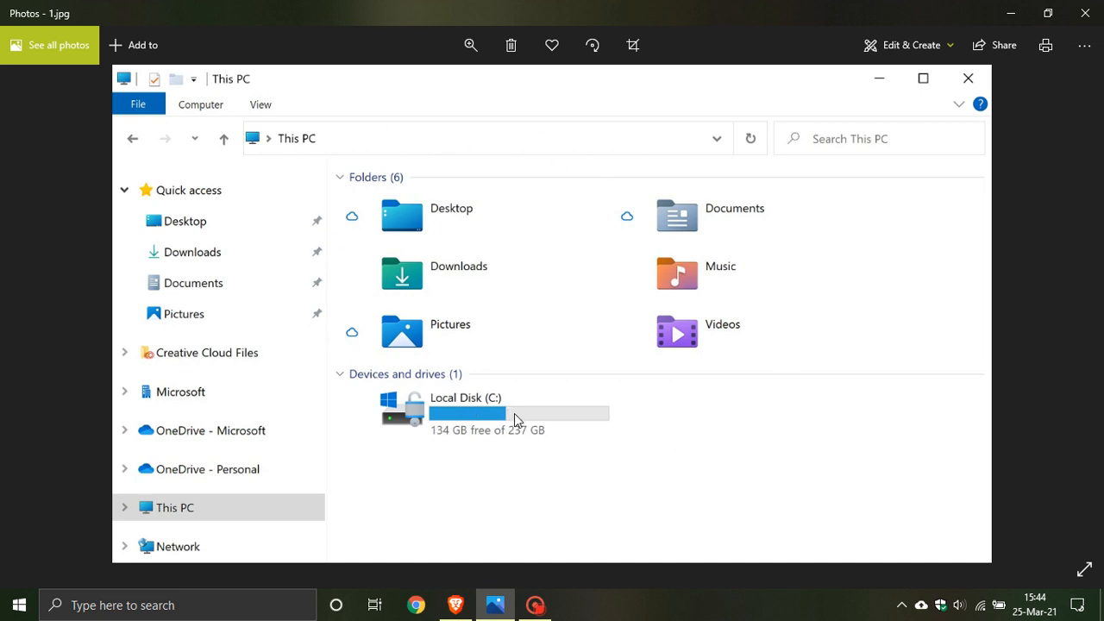
mouse_move(641, 400)
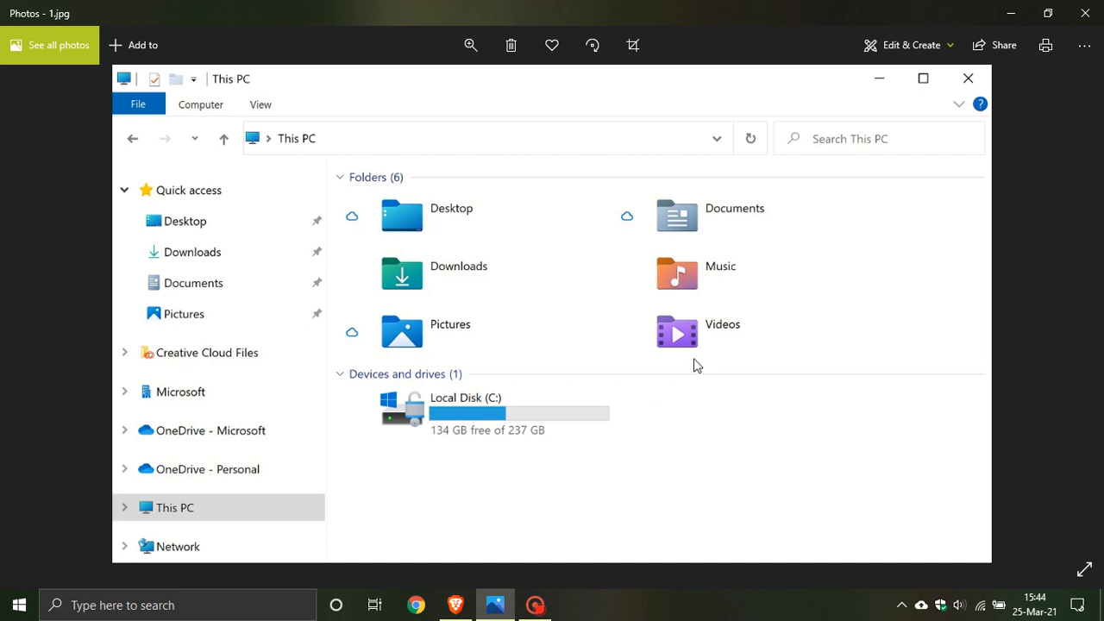
mouse_move(445, 241)
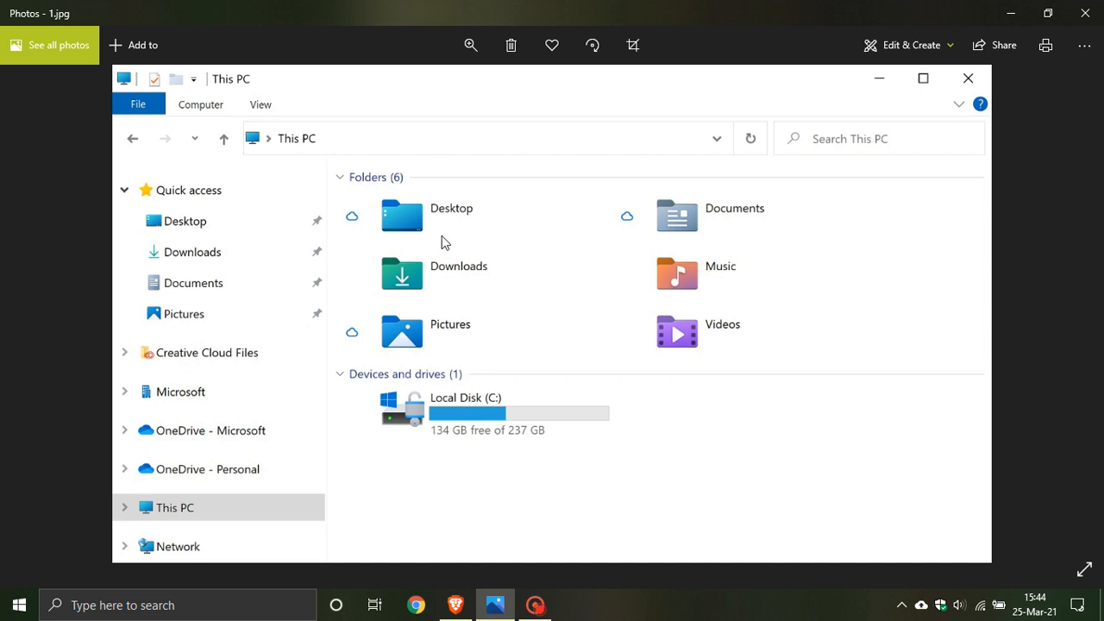
mouse_move(405, 276)
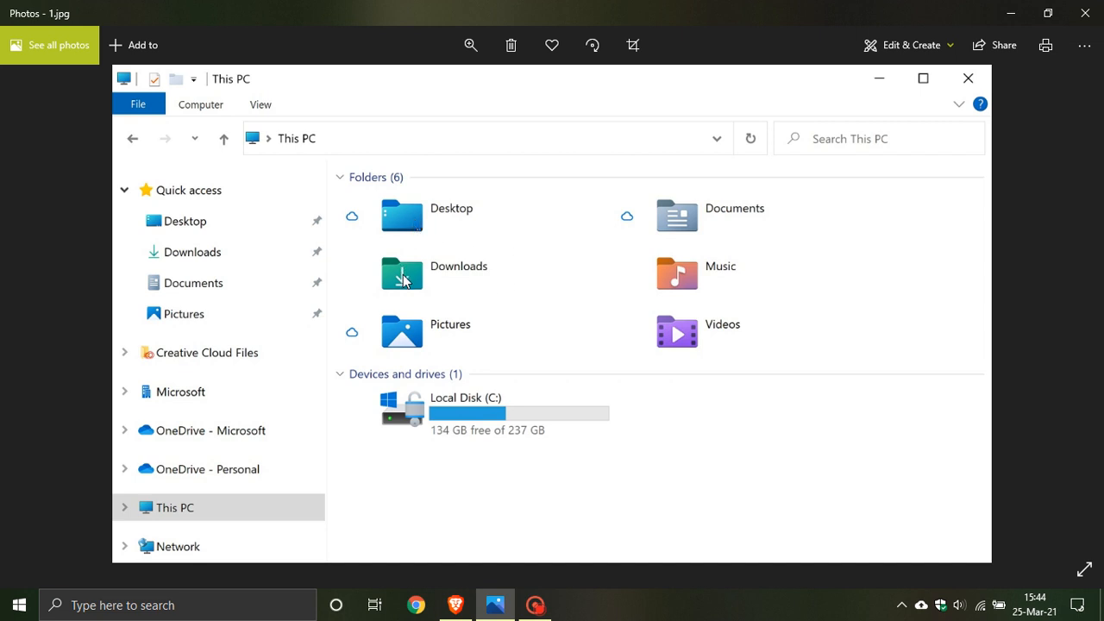
mouse_move(682, 221)
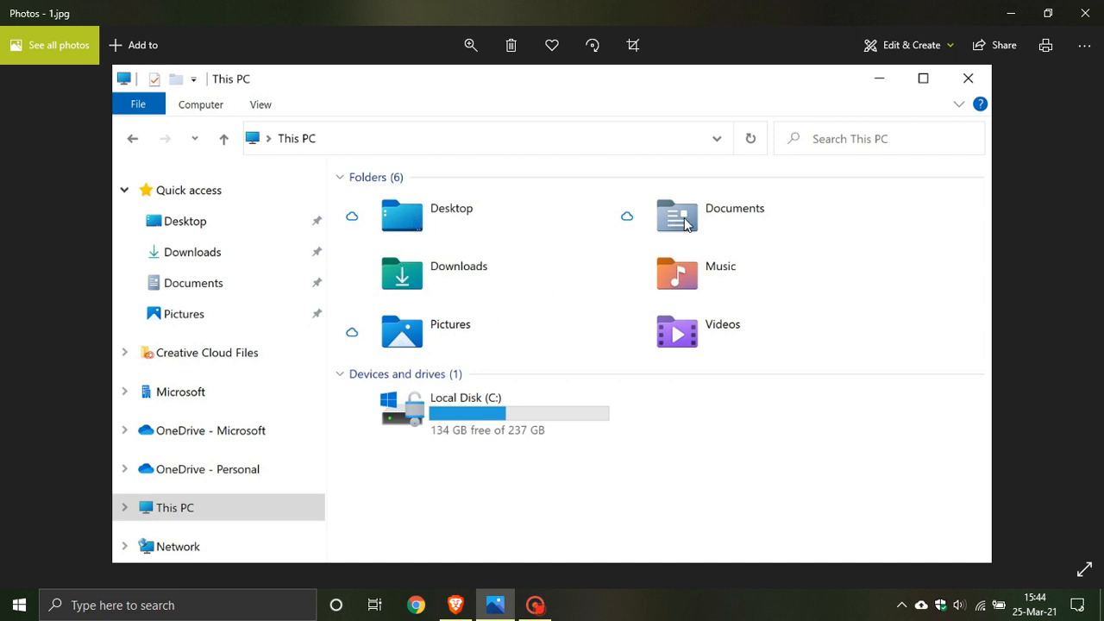
mouse_move(688, 344)
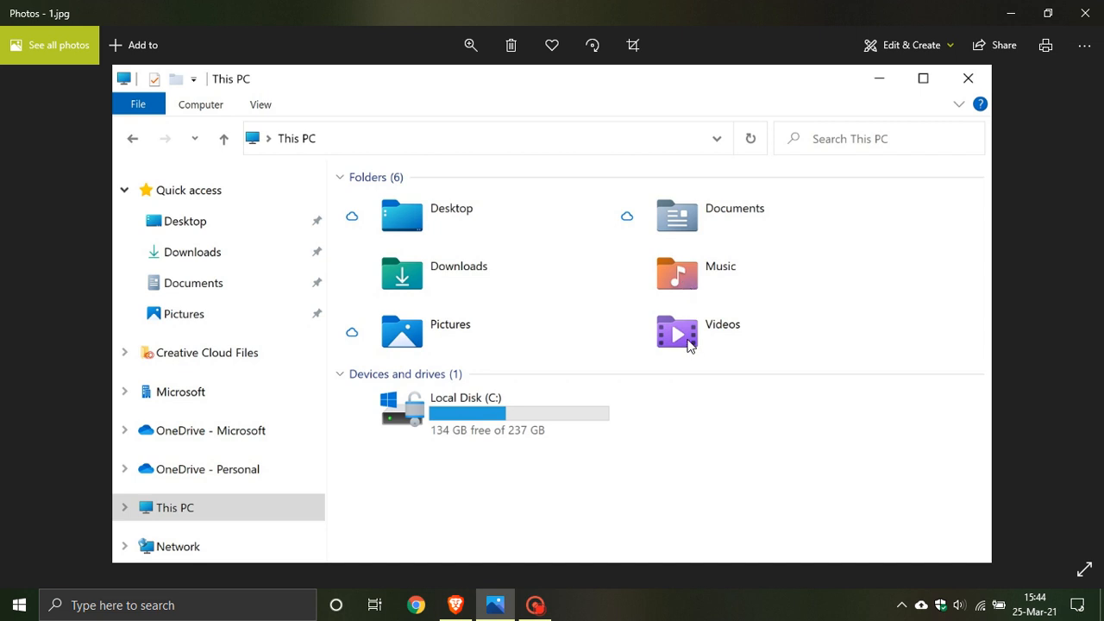
mouse_move(352, 299)
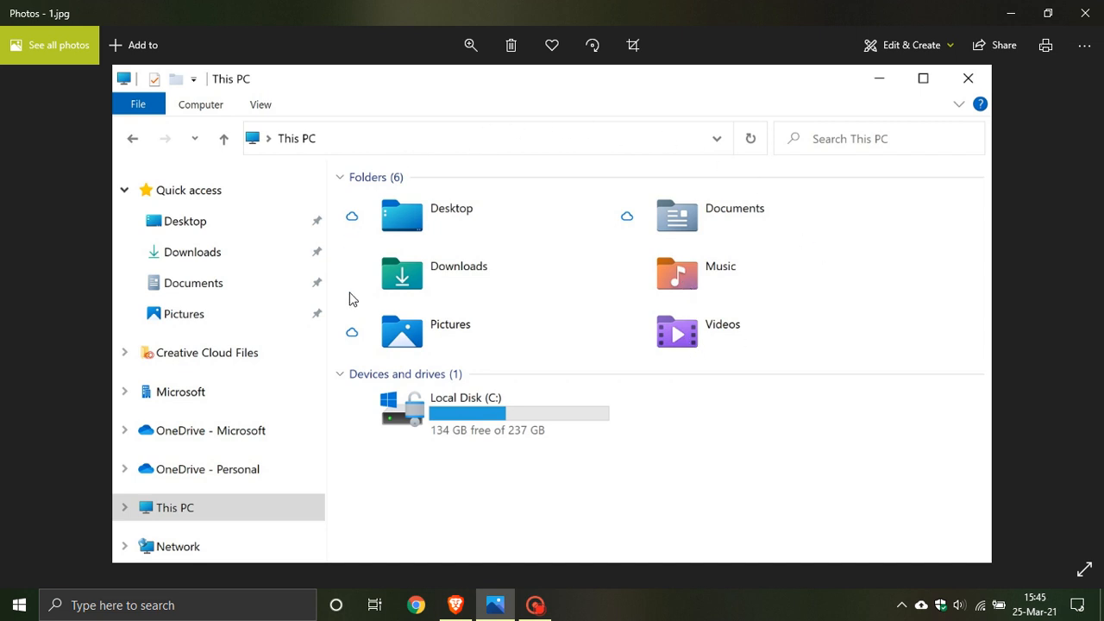
mouse_move(780, 355)
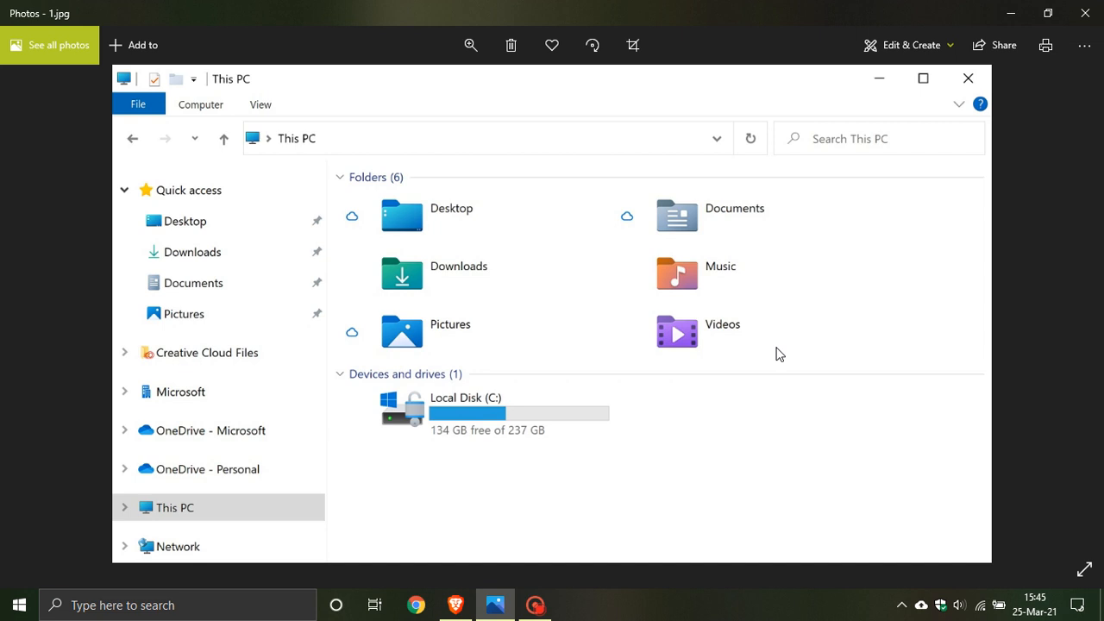
mouse_move(752, 369)
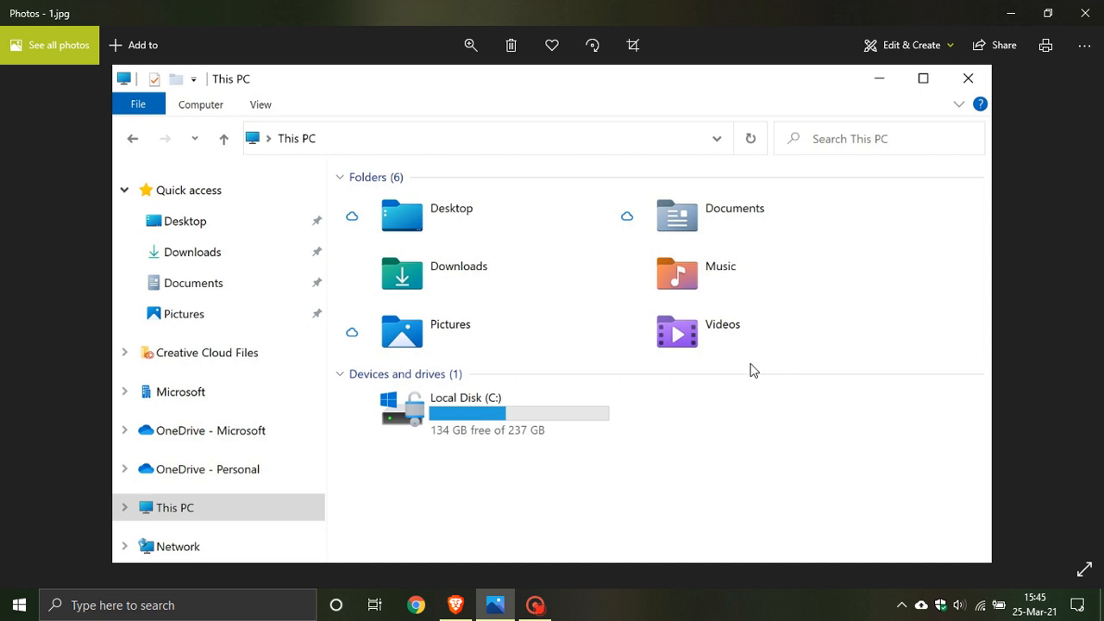
mouse_move(686, 377)
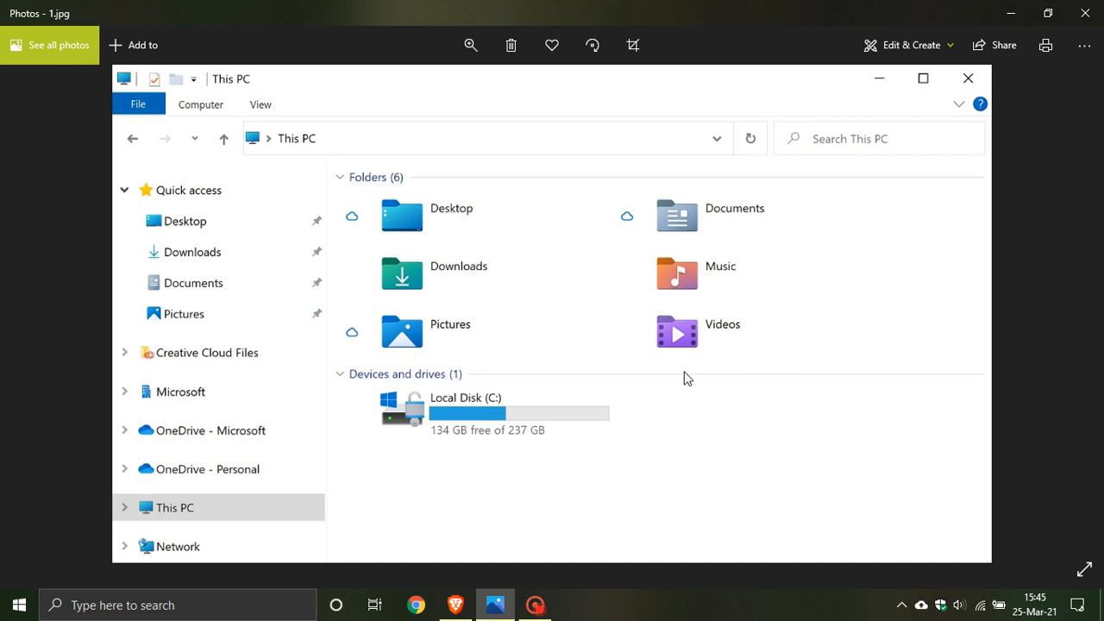
mouse_move(580, 266)
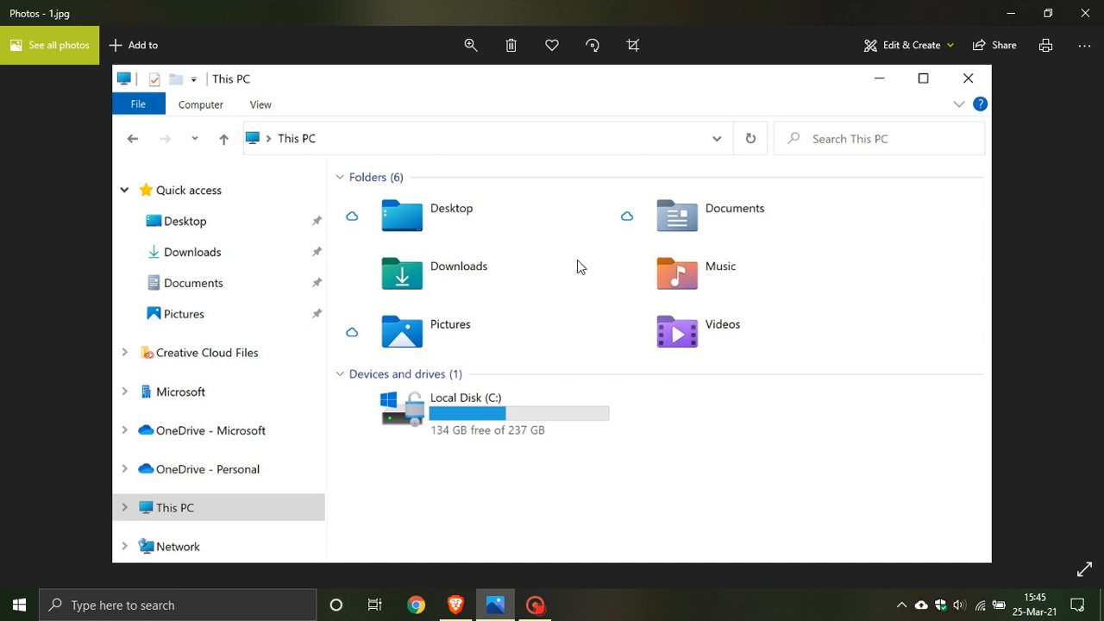
mouse_move(595, 369)
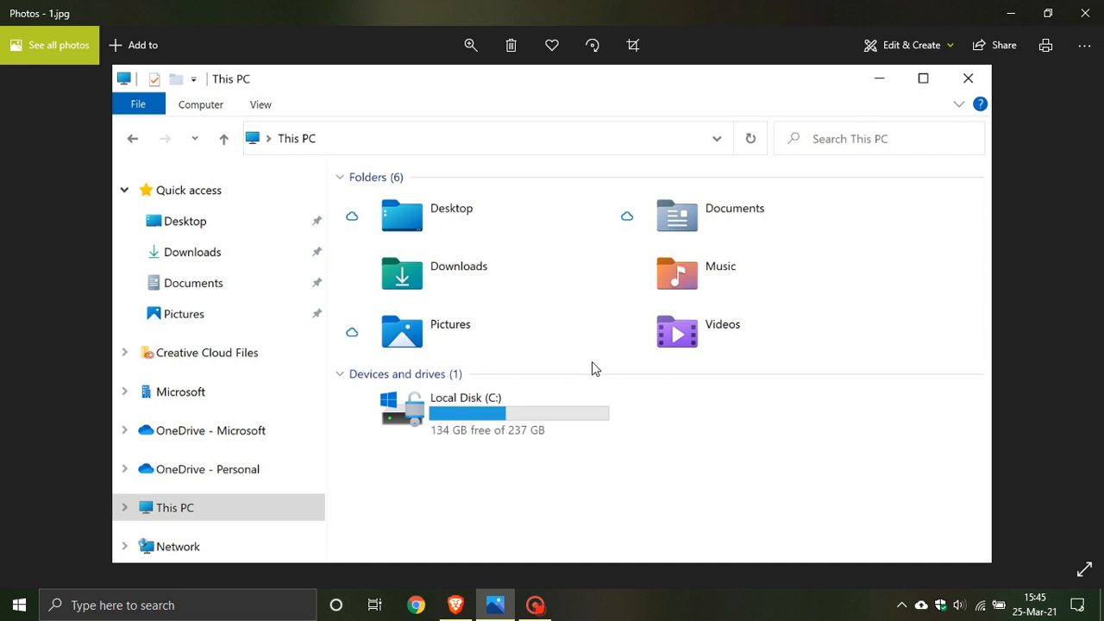
mouse_move(552, 348)
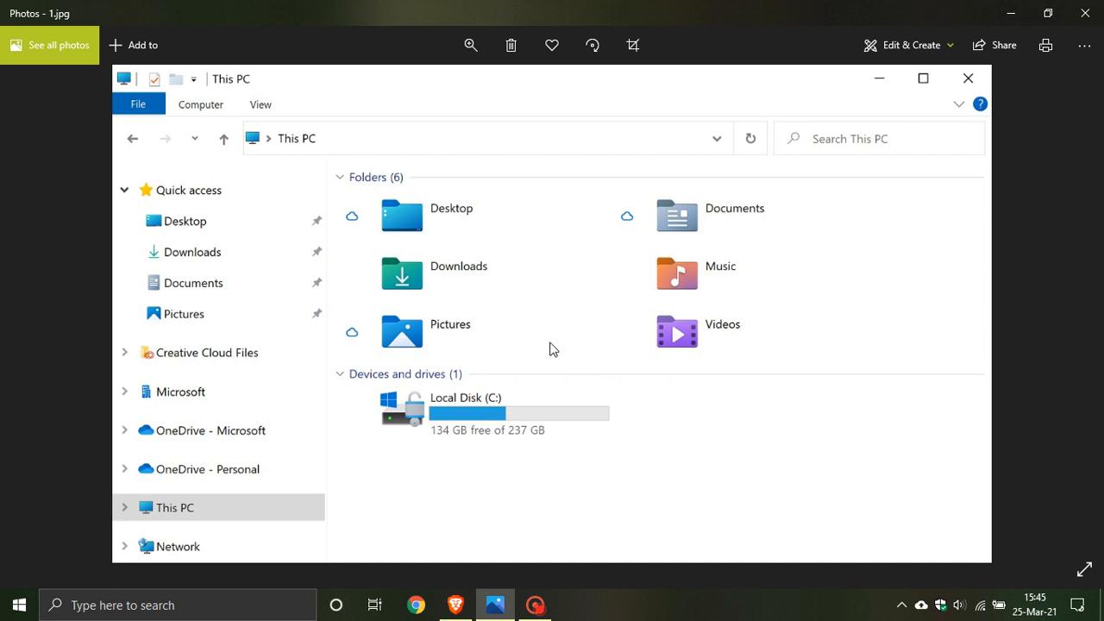
mouse_move(669, 262)
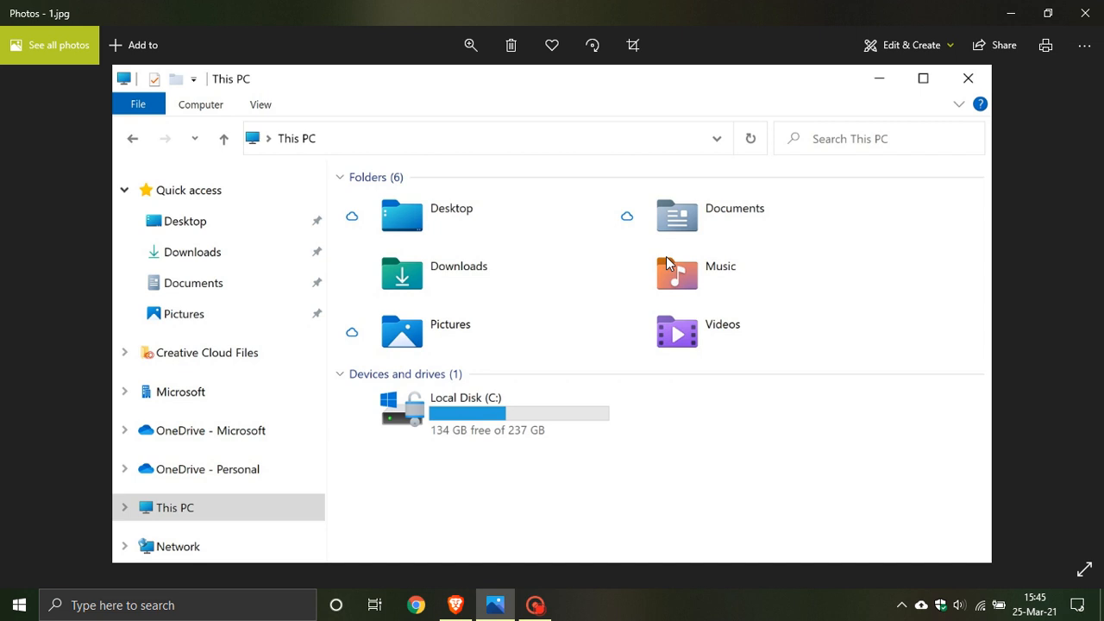
mouse_move(432, 267)
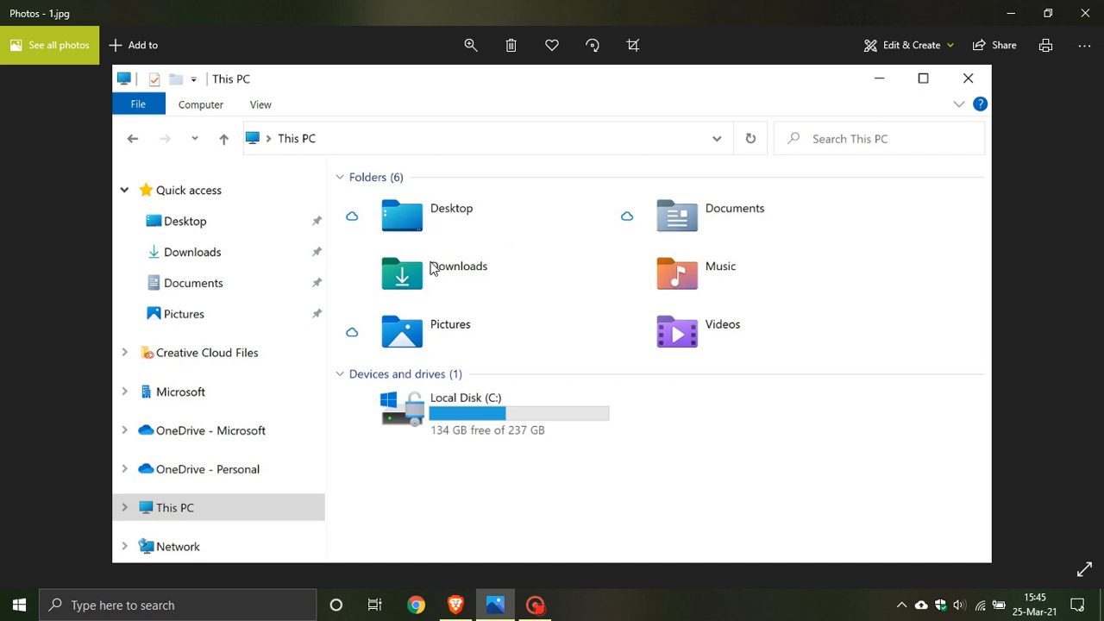
mouse_move(424, 226)
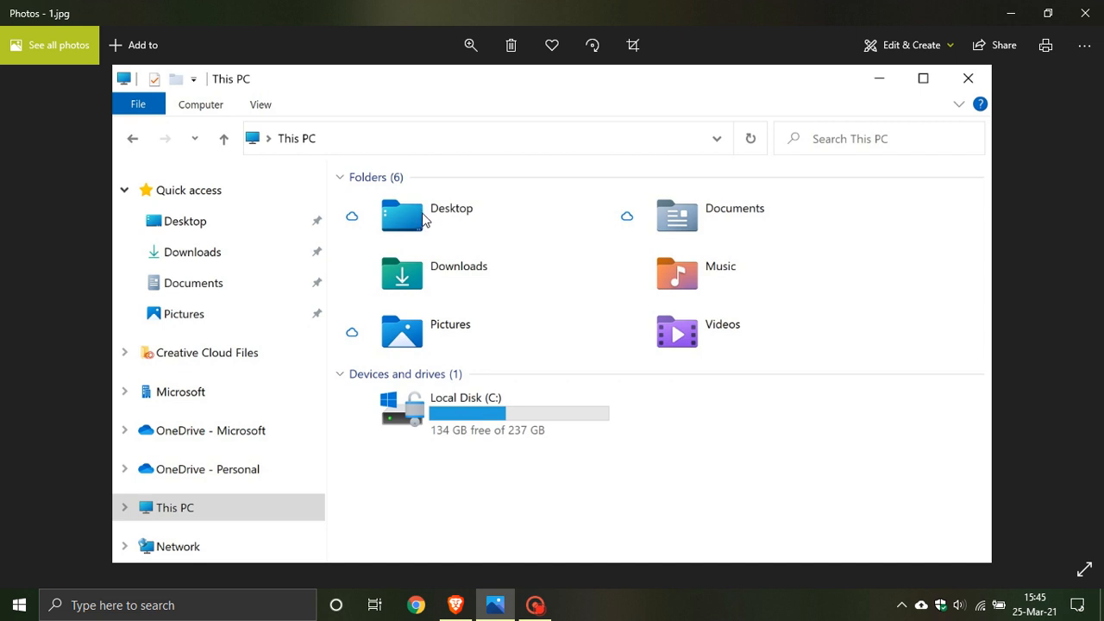
mouse_move(421, 277)
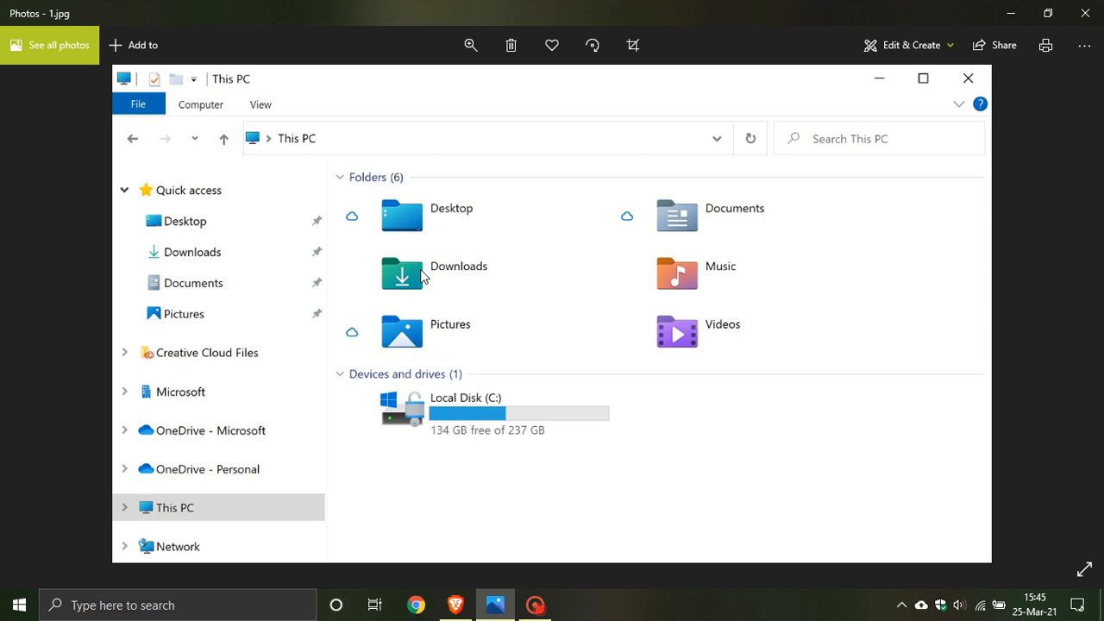
mouse_move(411, 221)
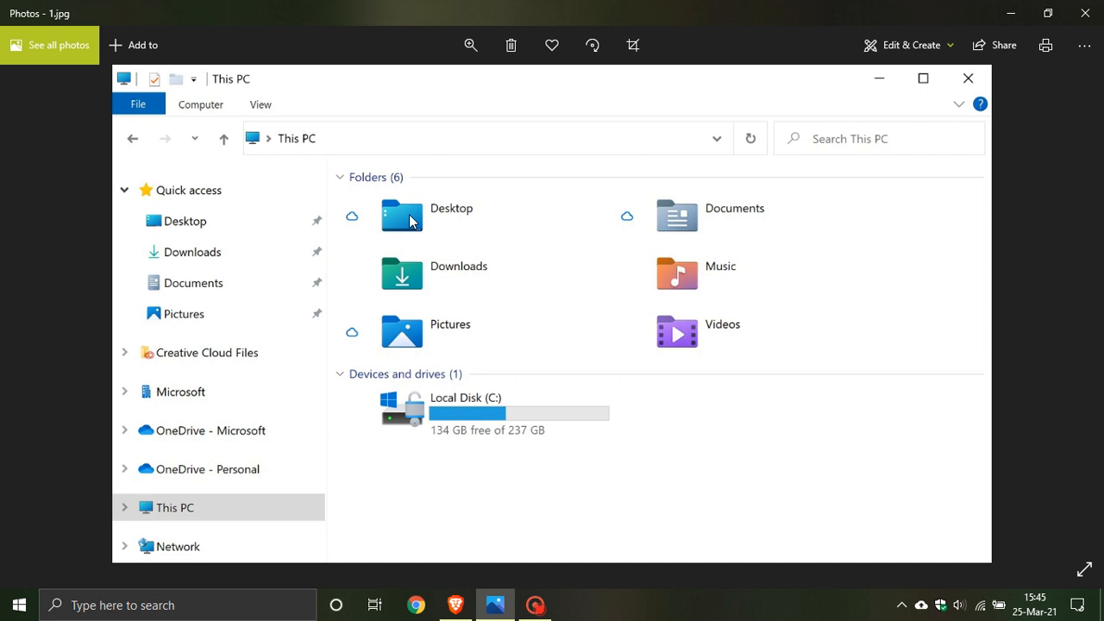
mouse_move(645, 333)
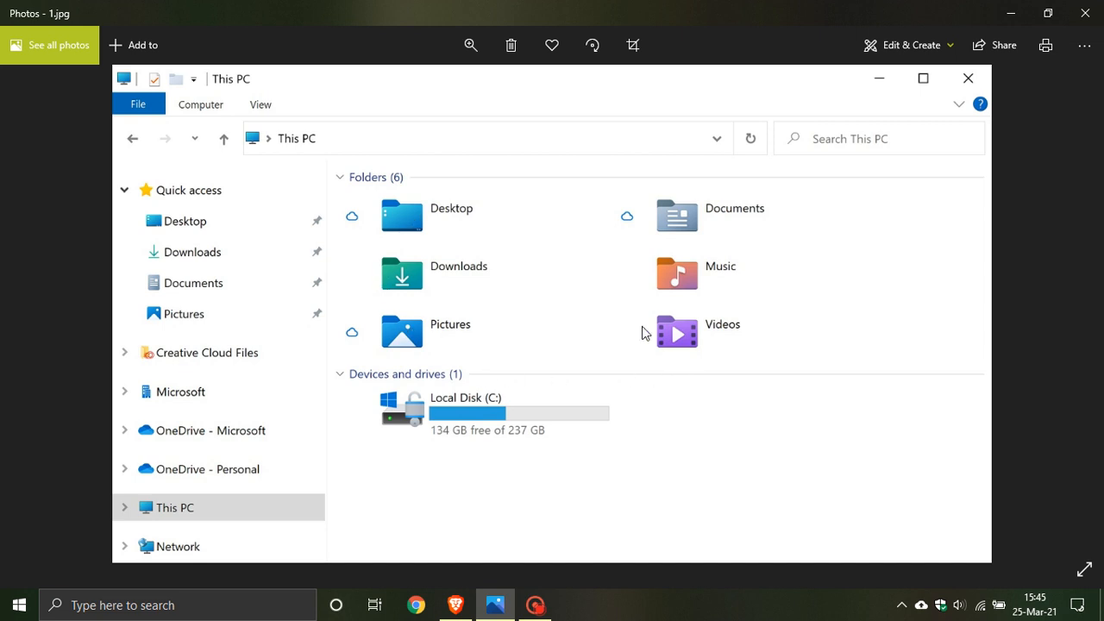
mouse_move(507, 262)
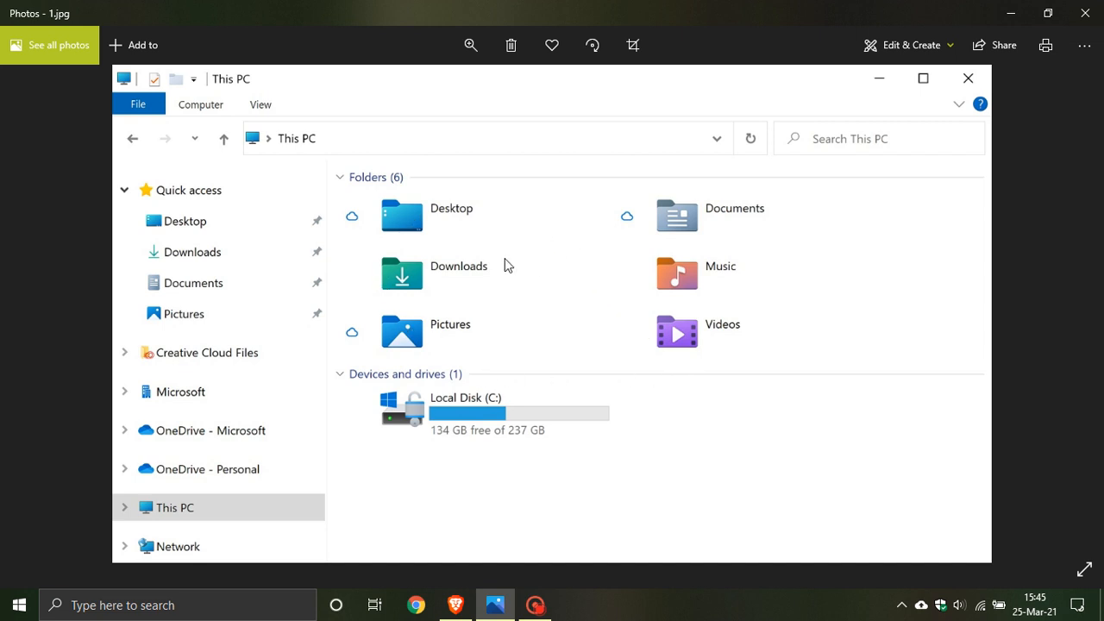
mouse_move(538, 271)
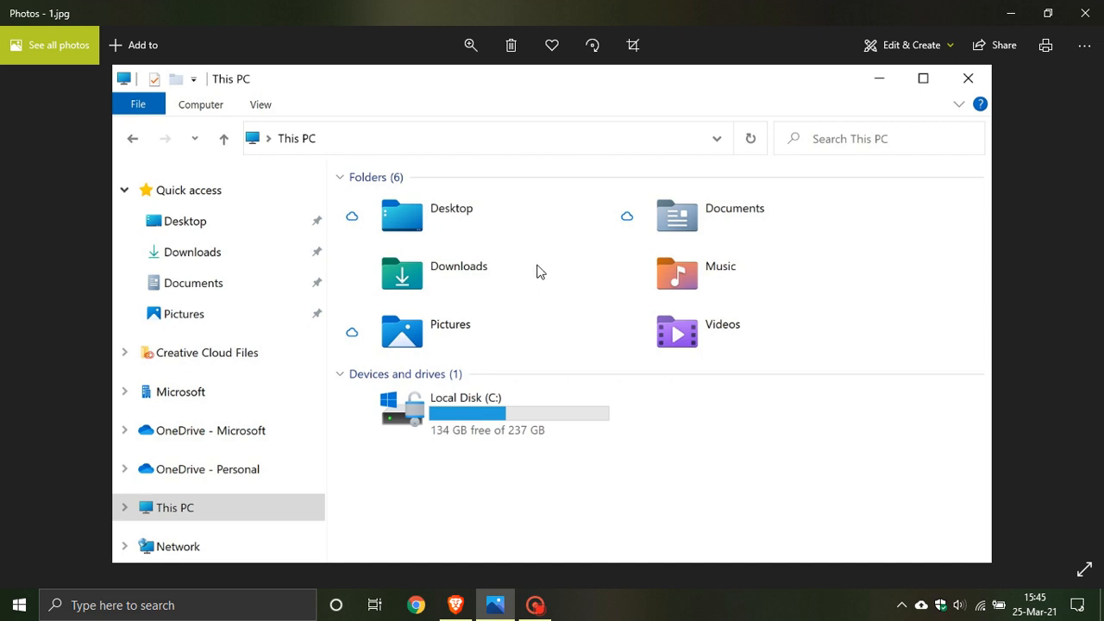
mouse_move(869, 345)
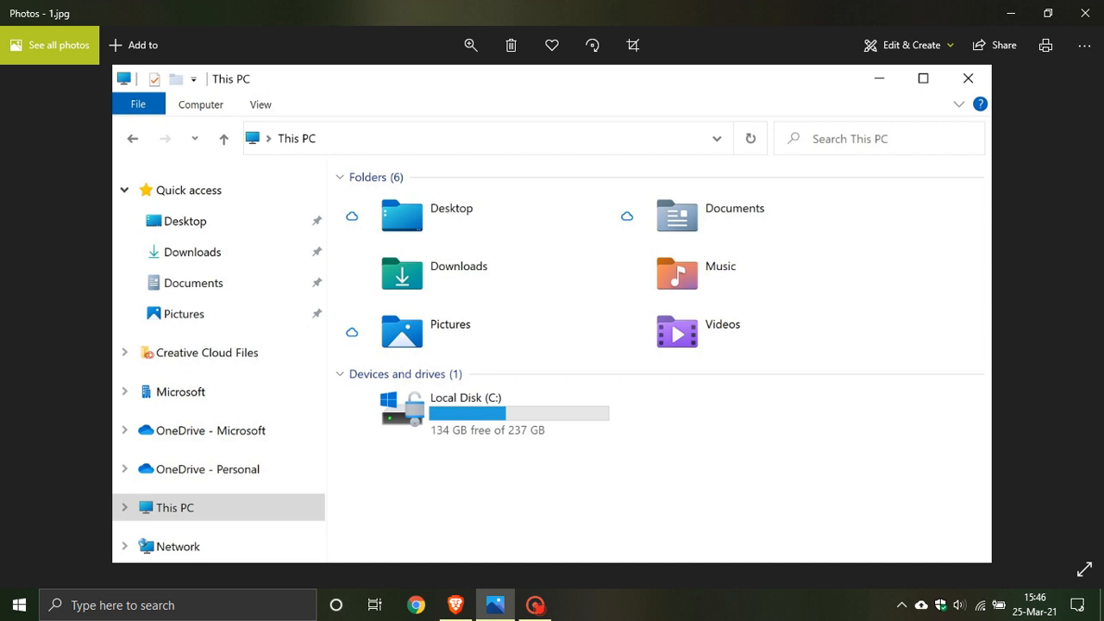
mouse_move(1048, 358)
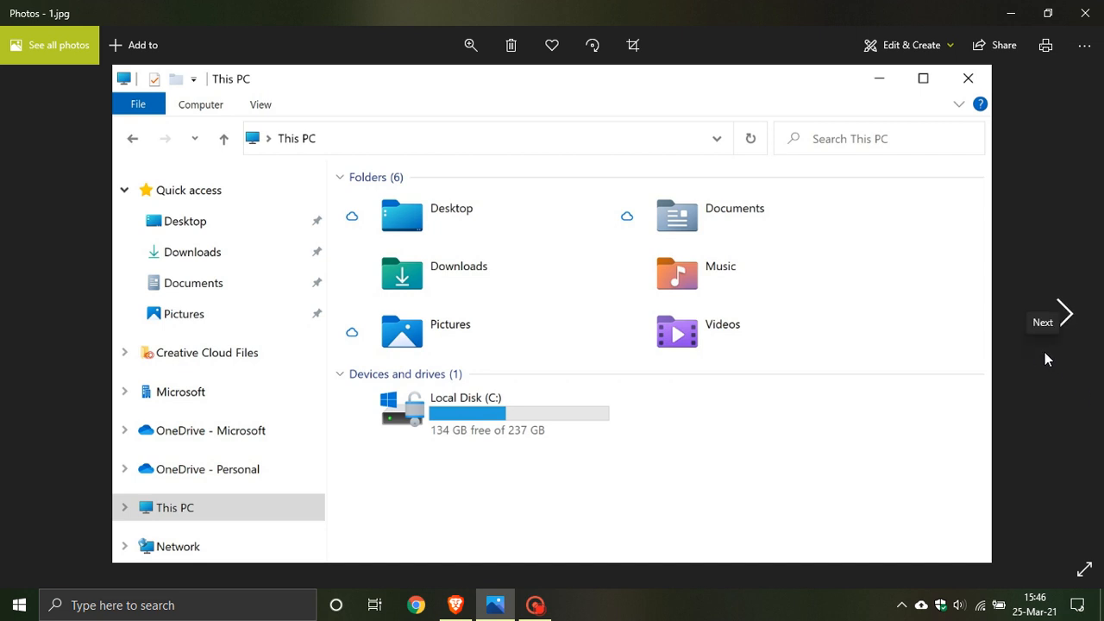
- Advance to 3.png showing the before/after drive and Recycle Bin icon comparison
left_click(1066, 314)
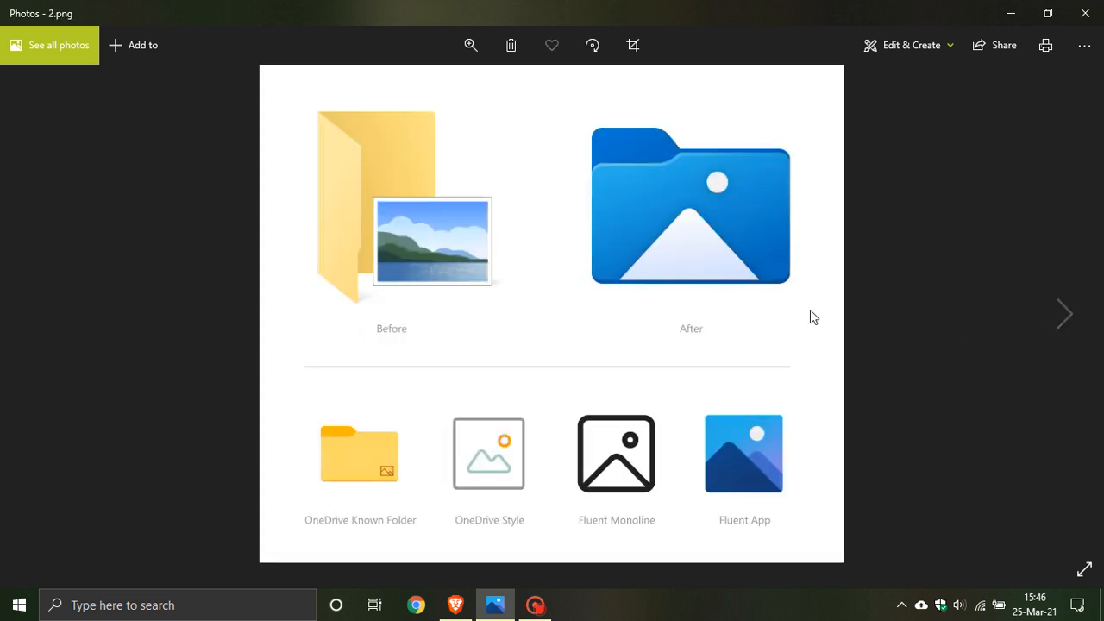
mouse_move(328, 145)
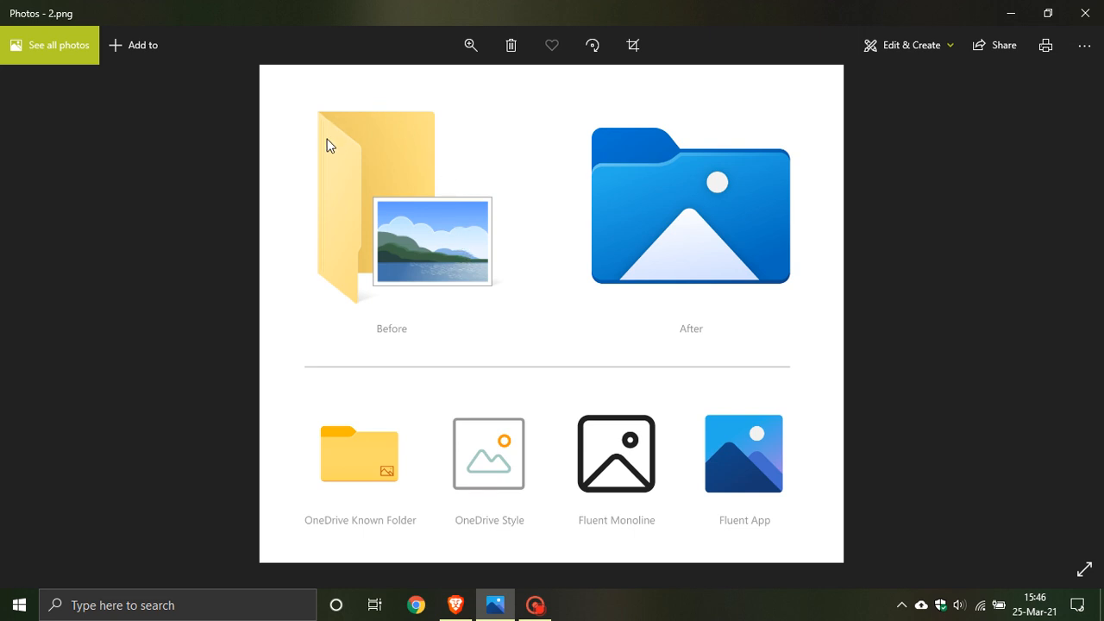
mouse_move(496, 269)
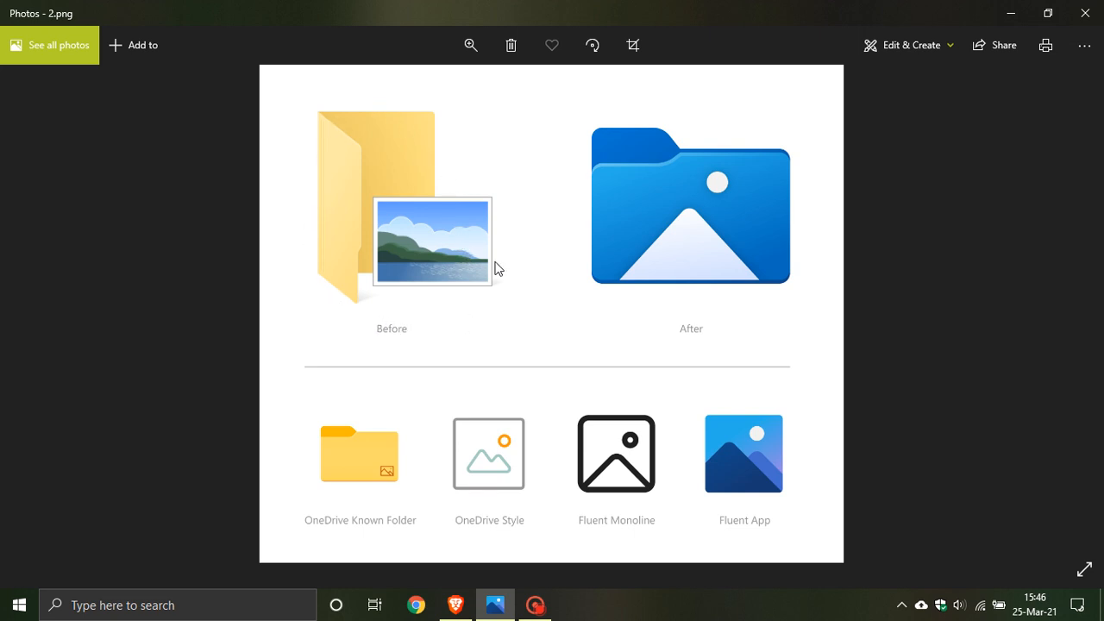
mouse_move(688, 307)
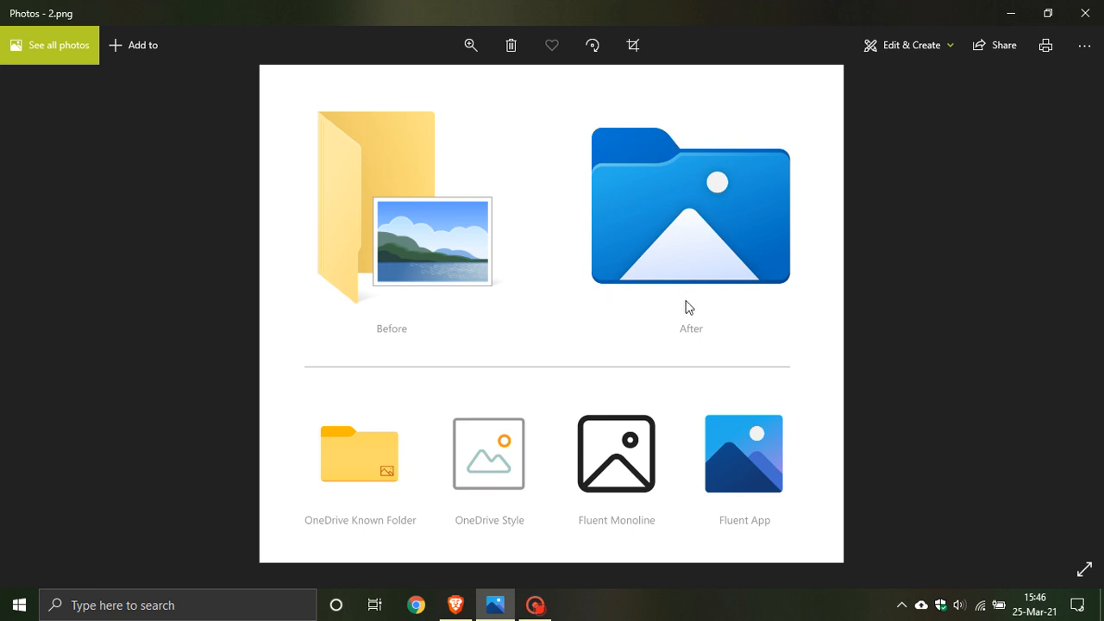
mouse_move(583, 187)
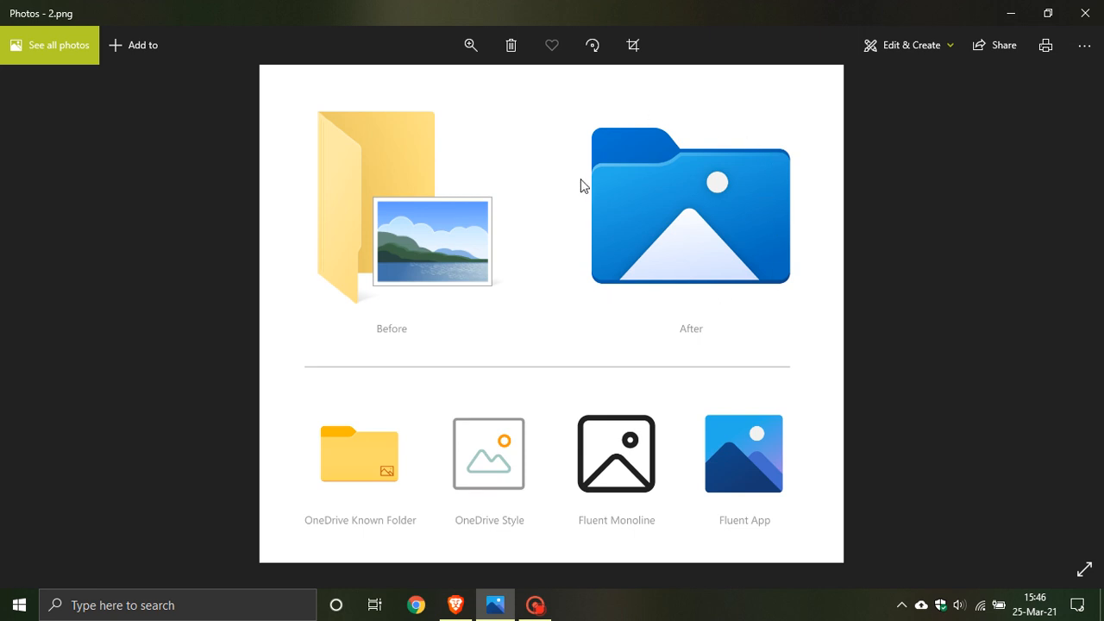
mouse_move(786, 328)
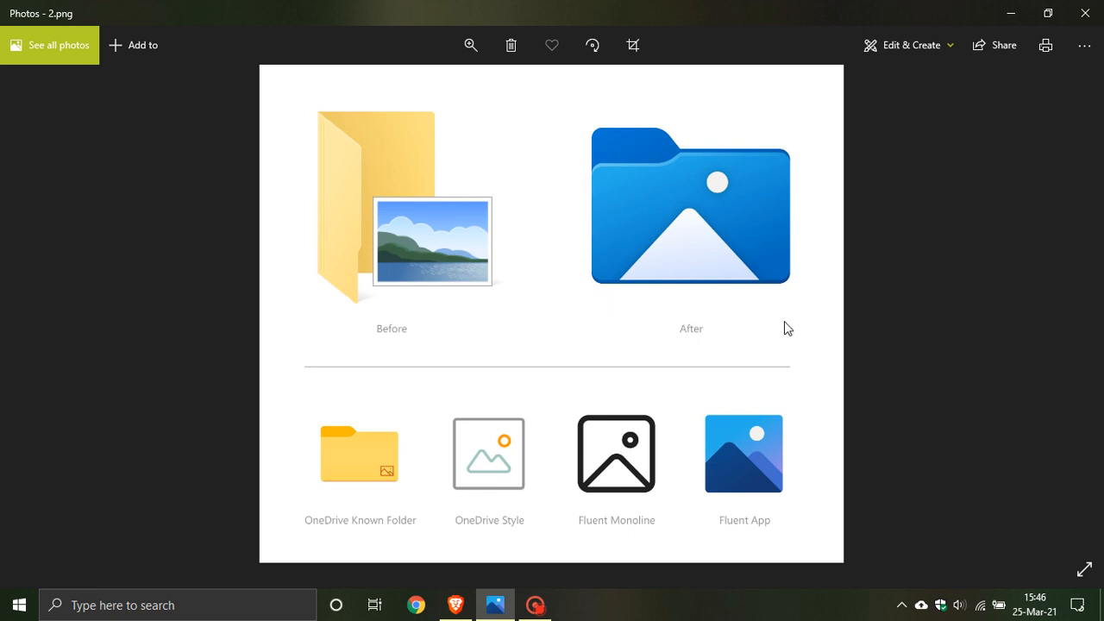
mouse_move(611, 203)
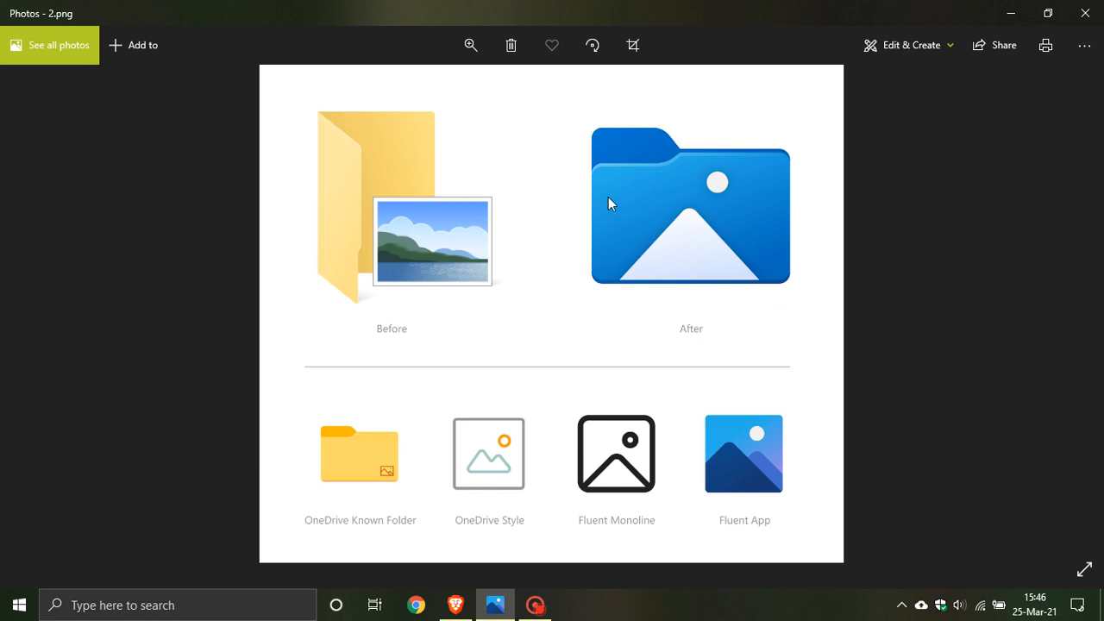
mouse_move(774, 161)
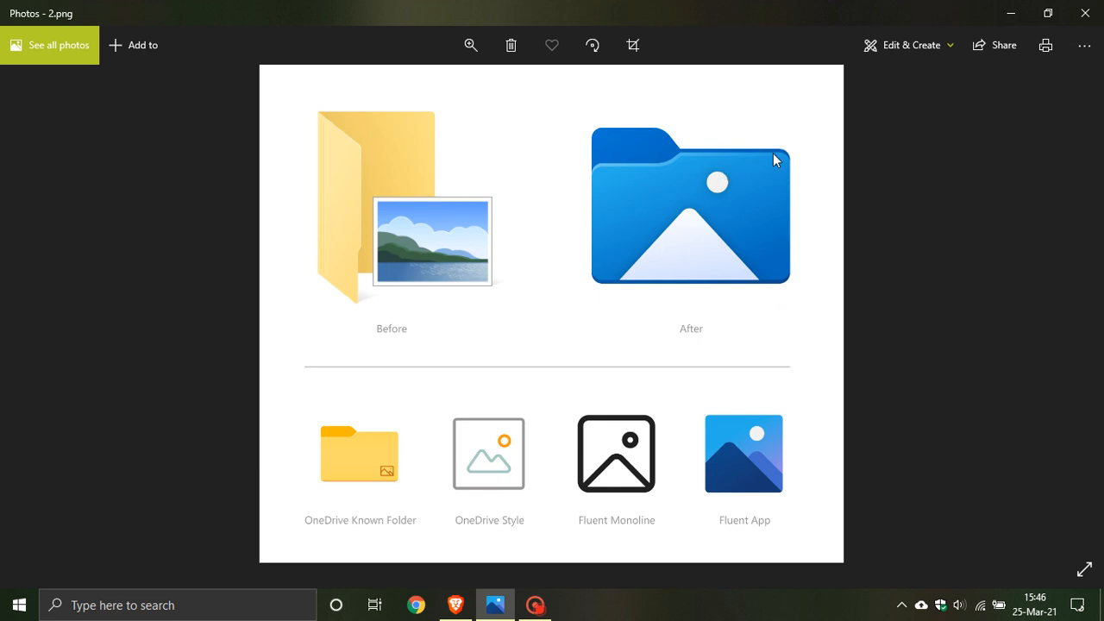
mouse_move(664, 288)
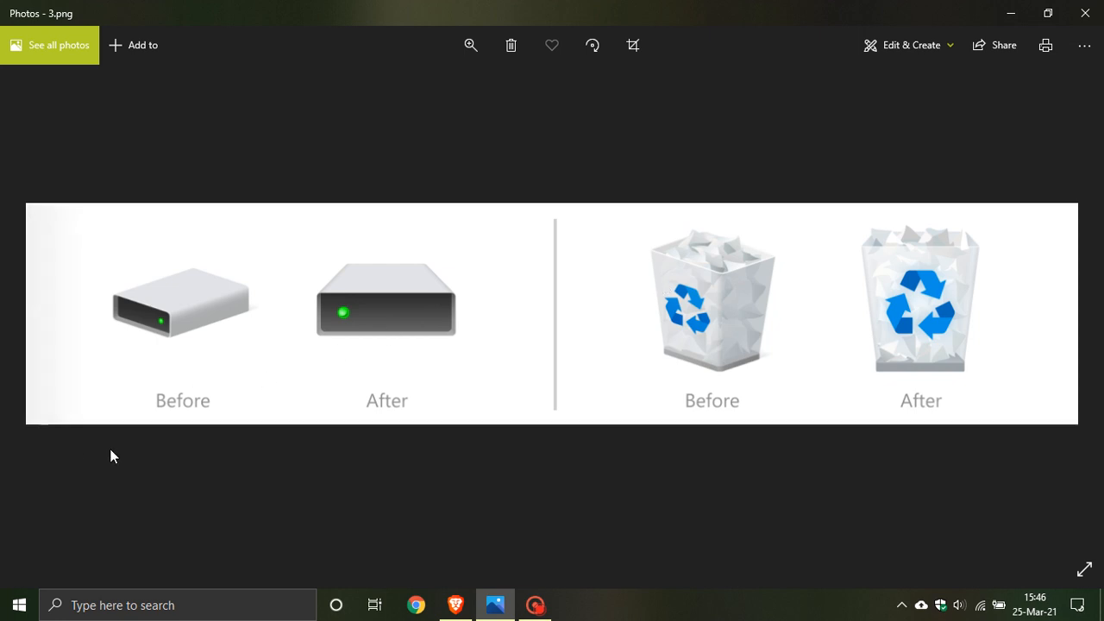
mouse_move(215, 350)
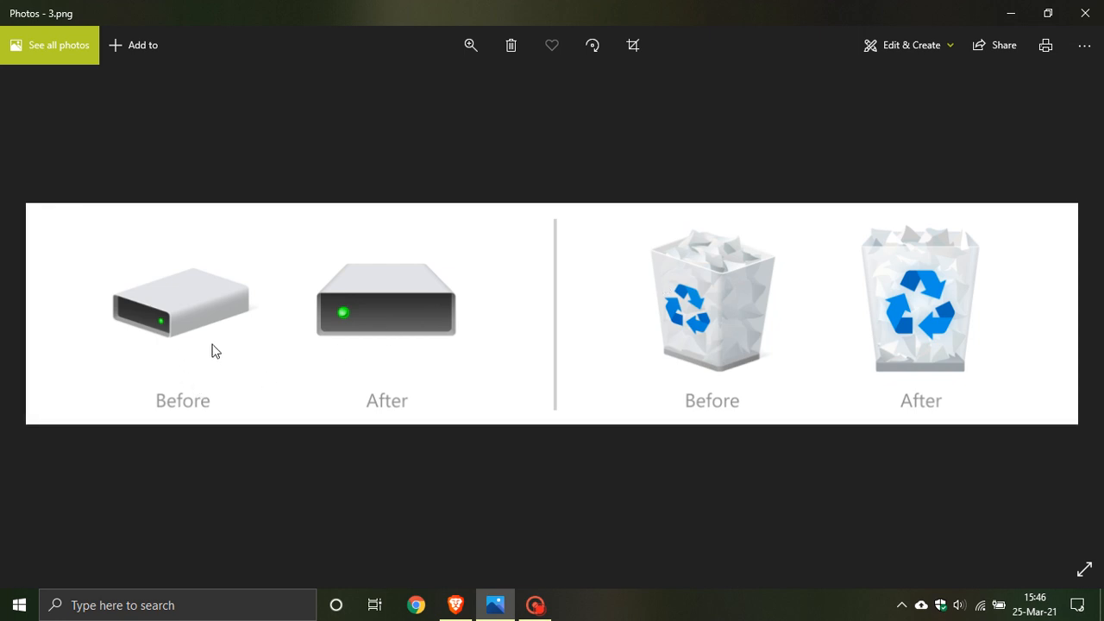
mouse_move(111, 302)
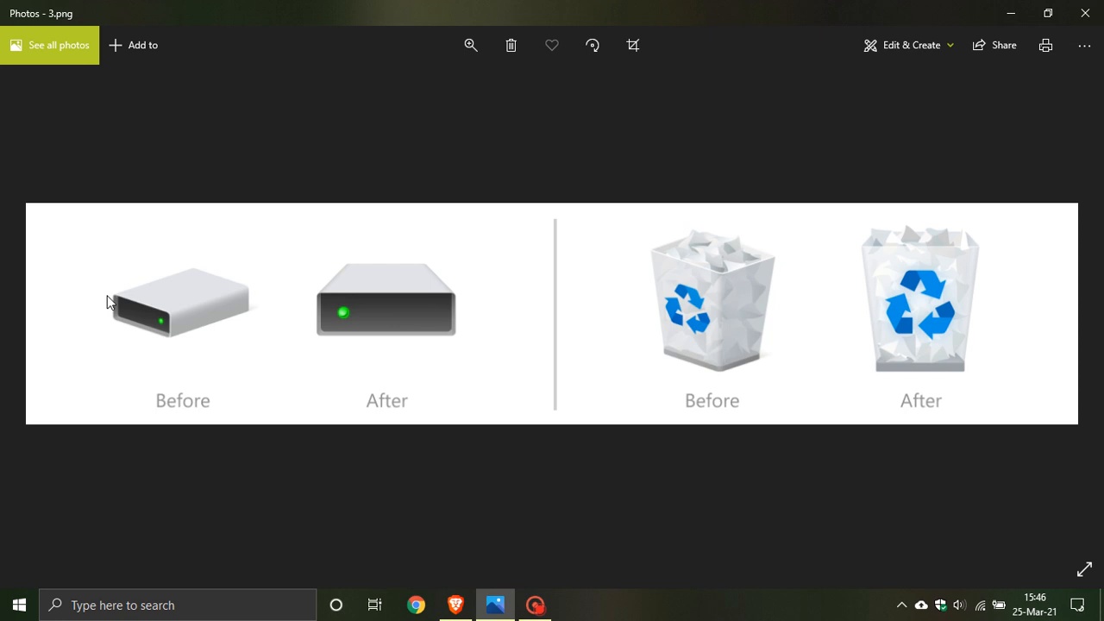
mouse_move(469, 360)
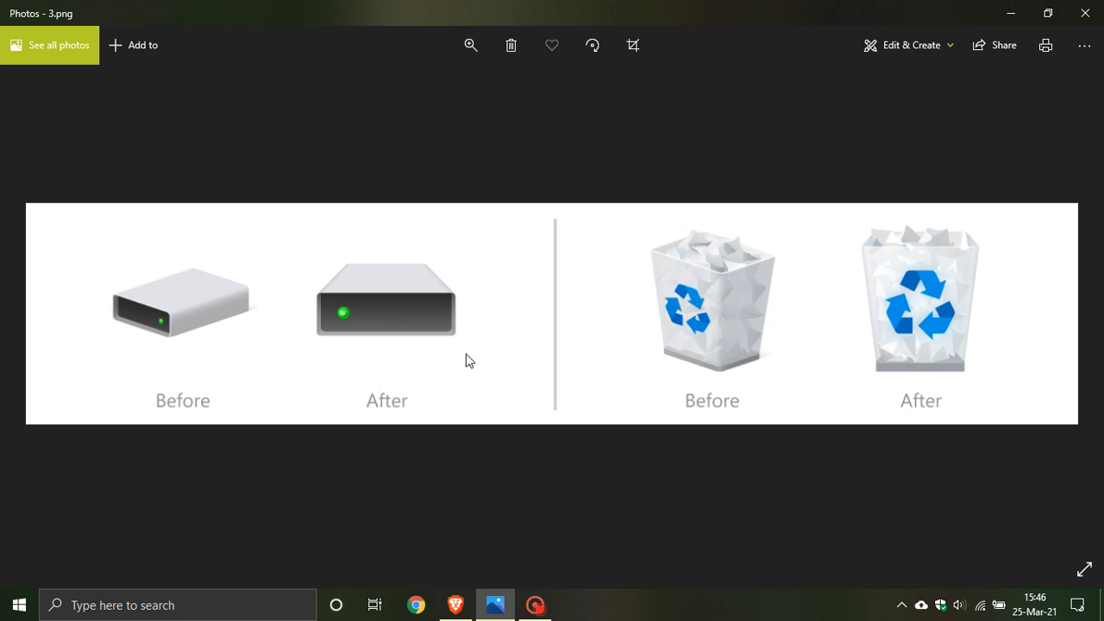
mouse_move(431, 363)
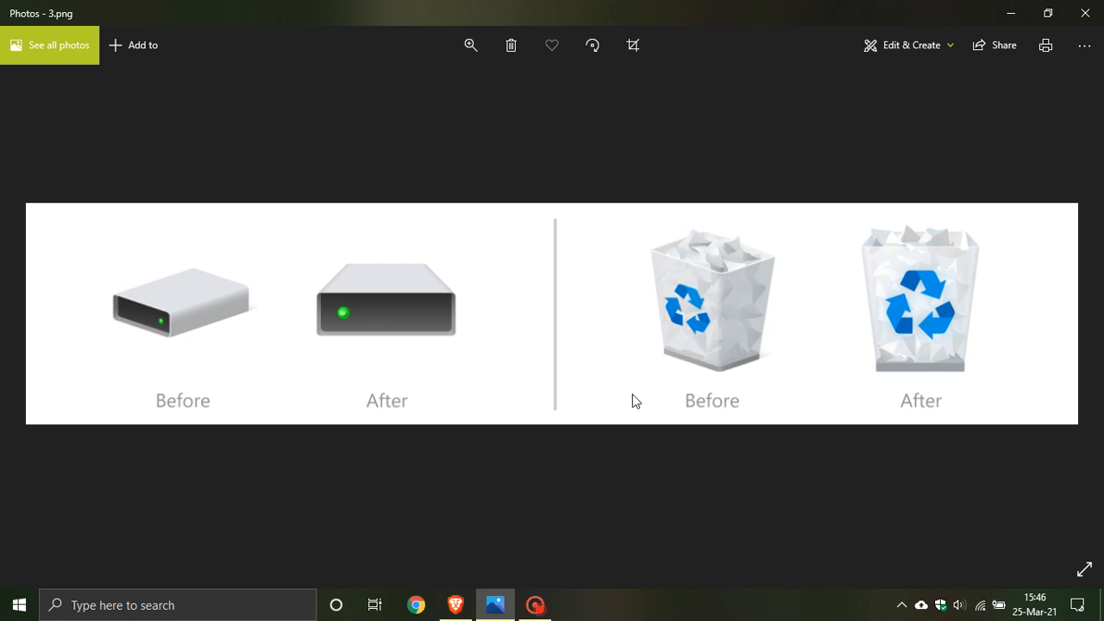
mouse_move(773, 326)
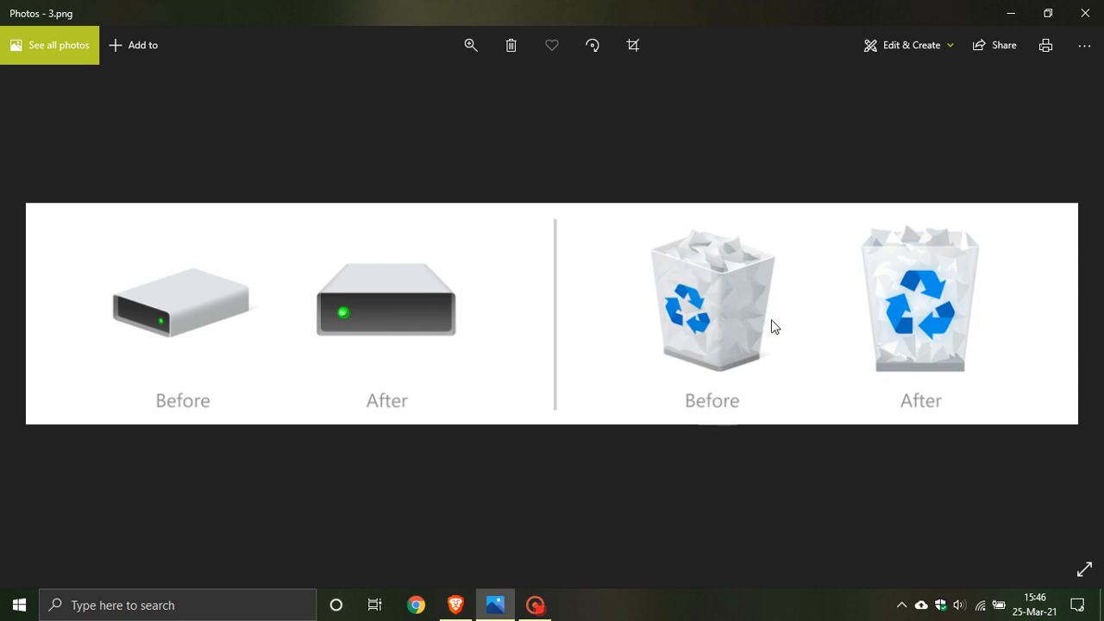
mouse_move(658, 358)
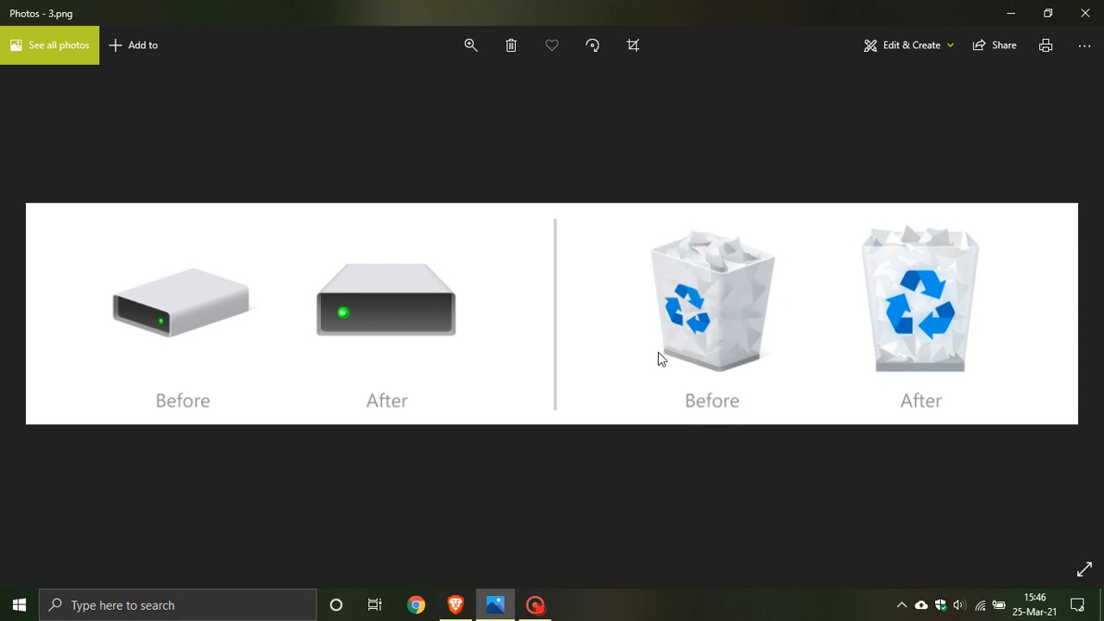
mouse_move(793, 348)
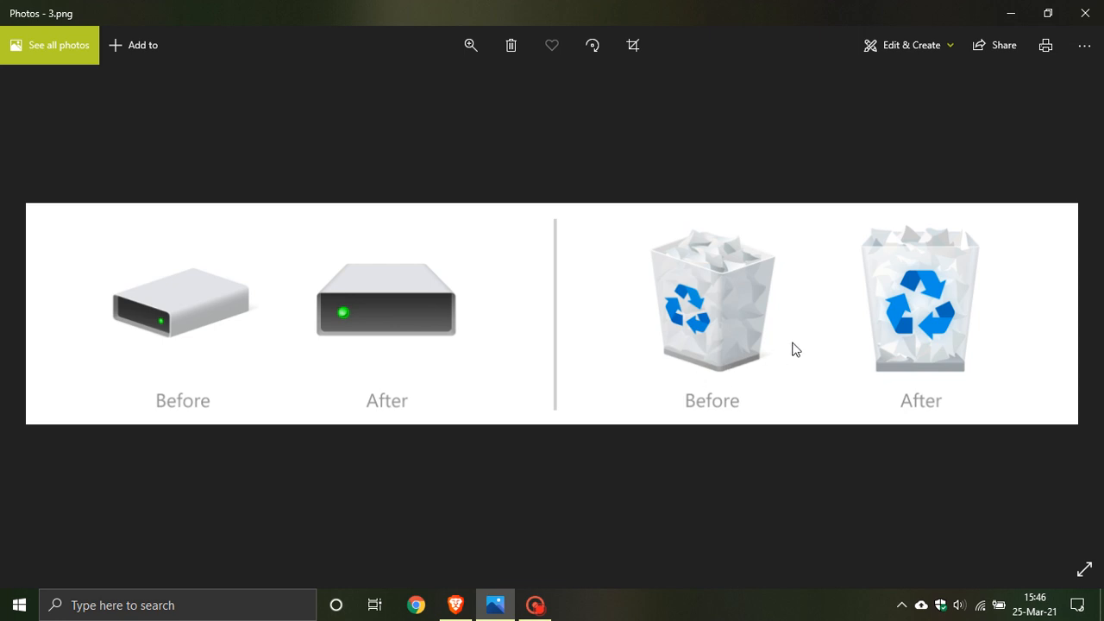
mouse_move(825, 366)
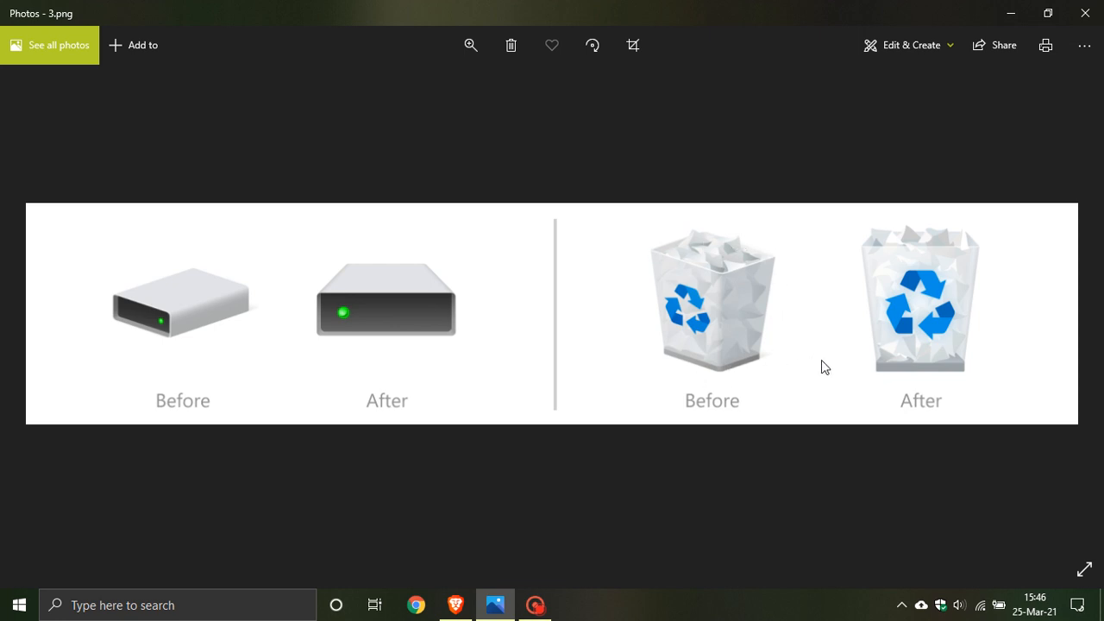
mouse_move(887, 234)
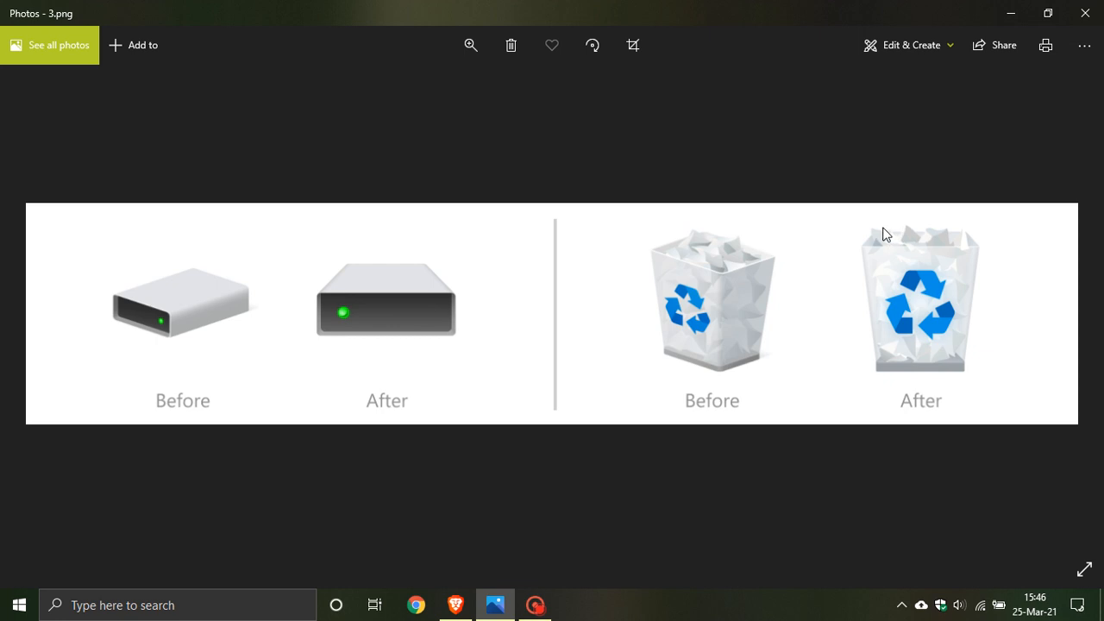
mouse_move(893, 390)
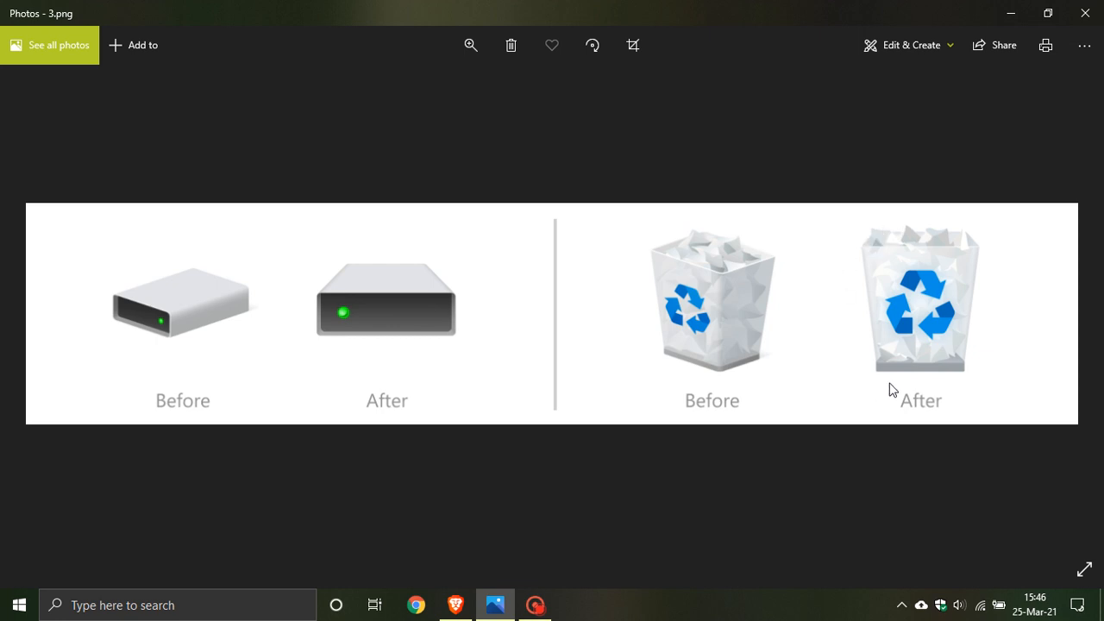
mouse_move(869, 332)
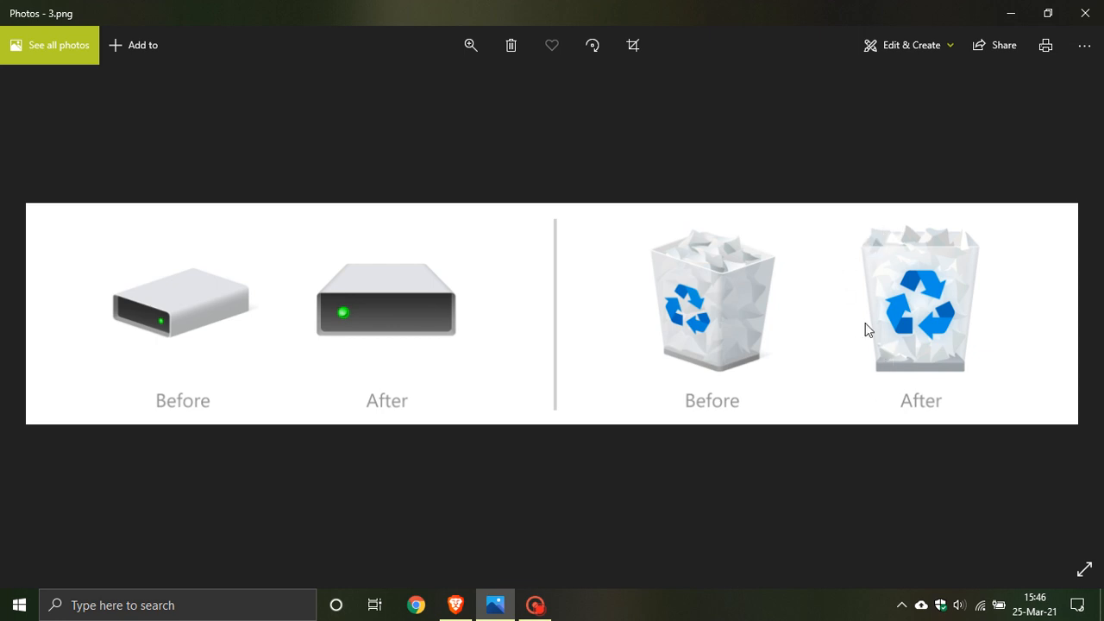
mouse_move(869, 312)
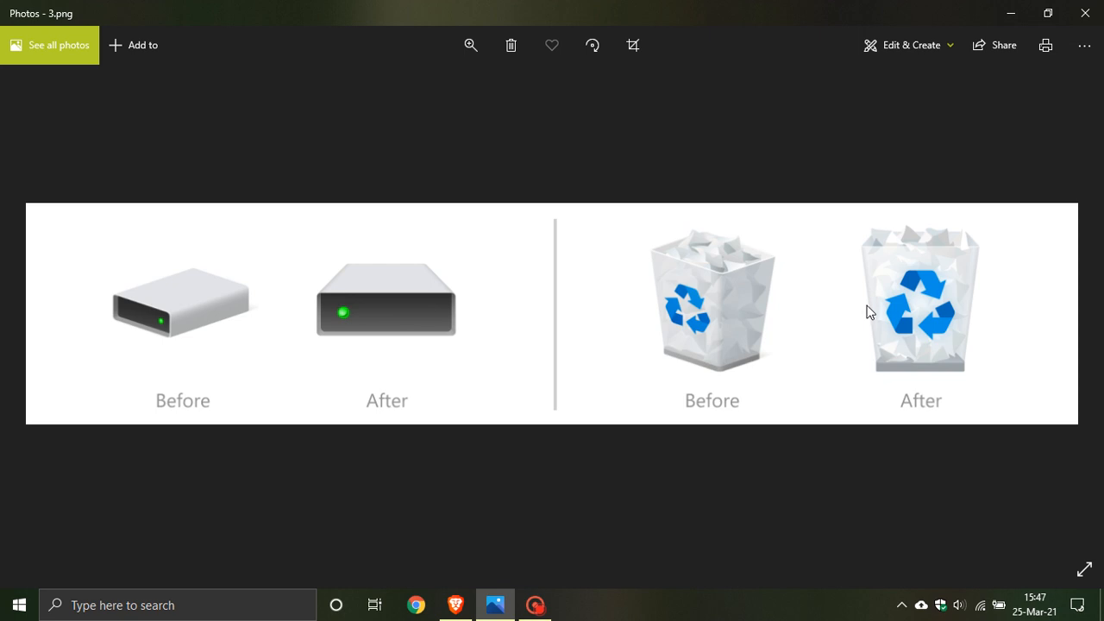
mouse_move(857, 286)
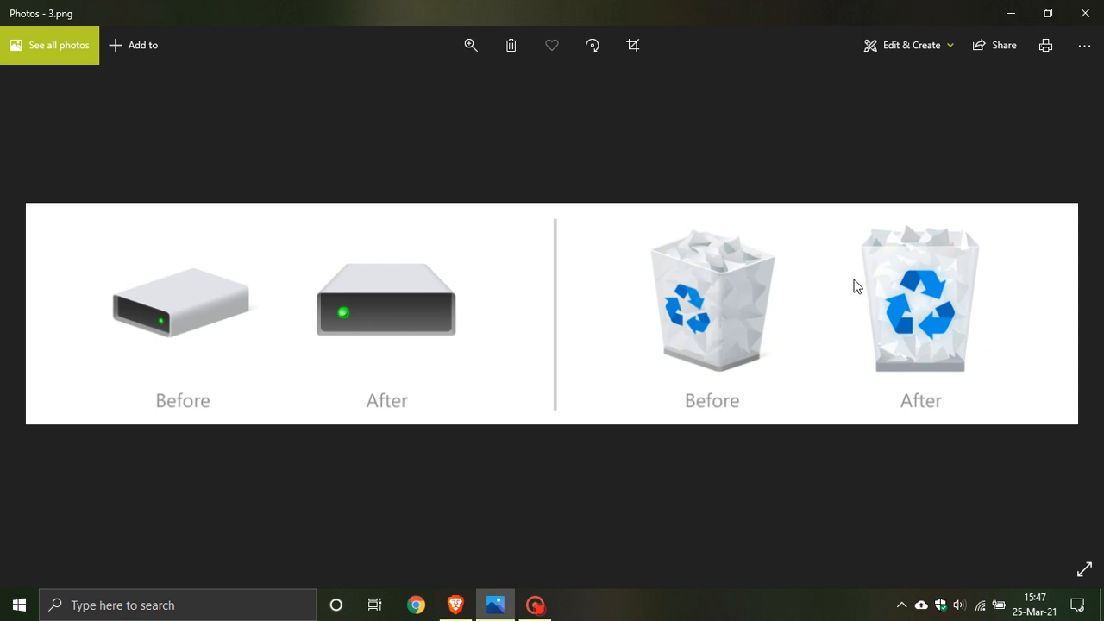
mouse_move(876, 257)
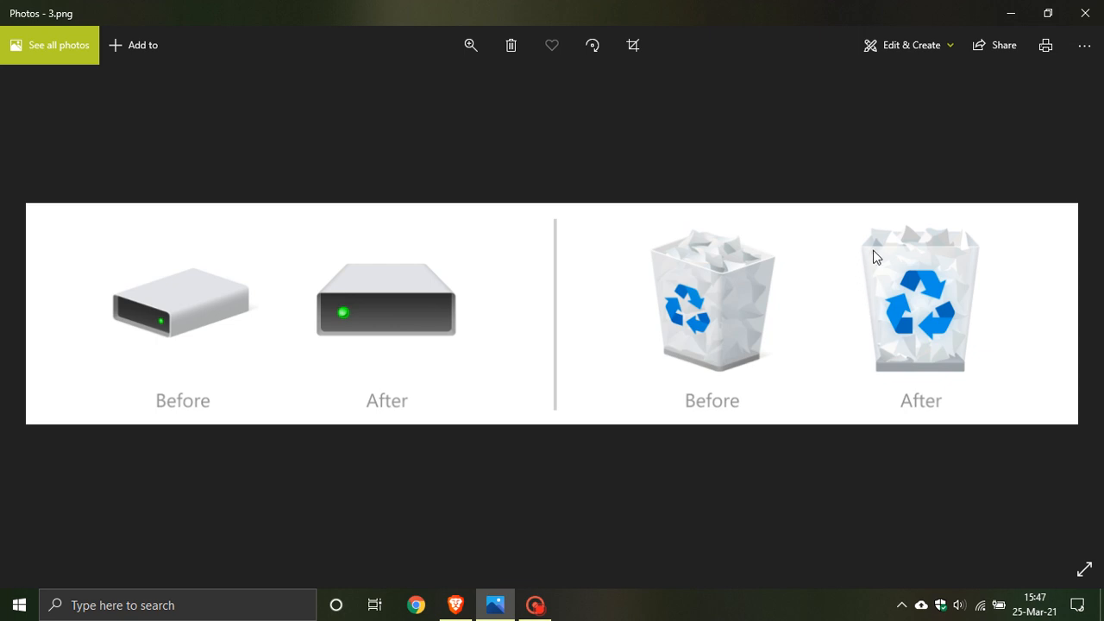
mouse_move(1003, 45)
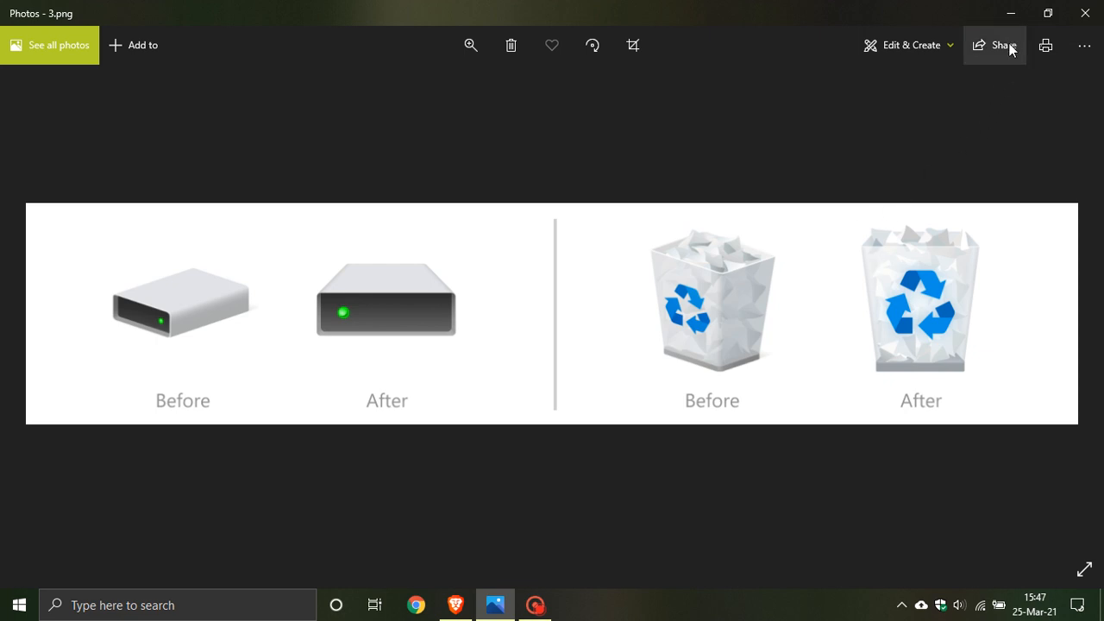
- Close the Photos window, leaving the forest wallpaper desktop showing
left_click(1083, 12)
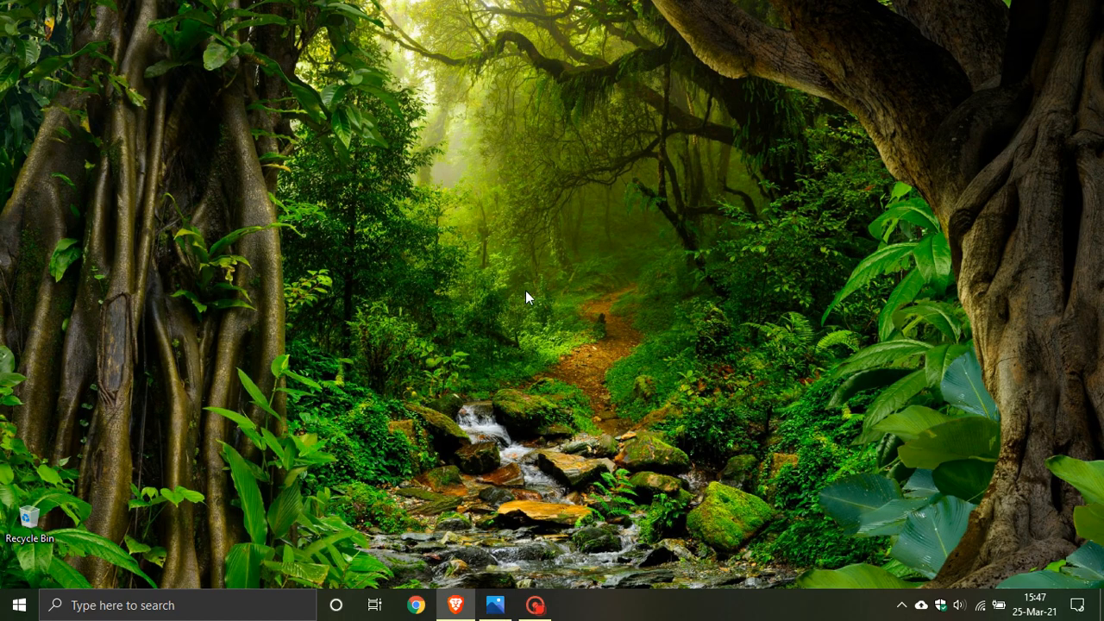
mouse_move(446, 192)
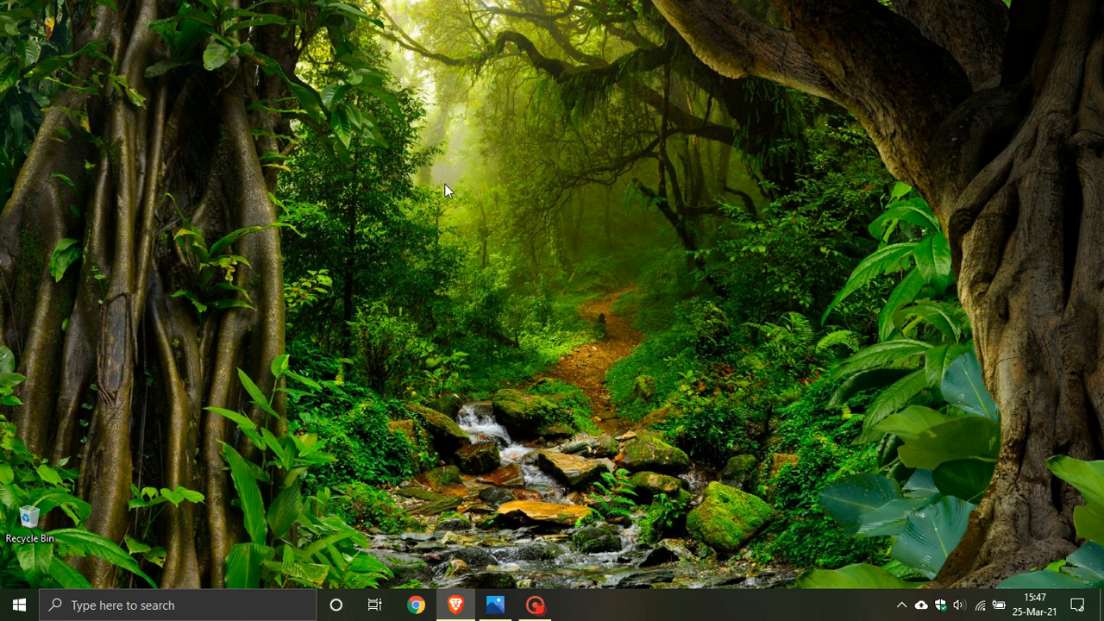
mouse_move(590, 303)
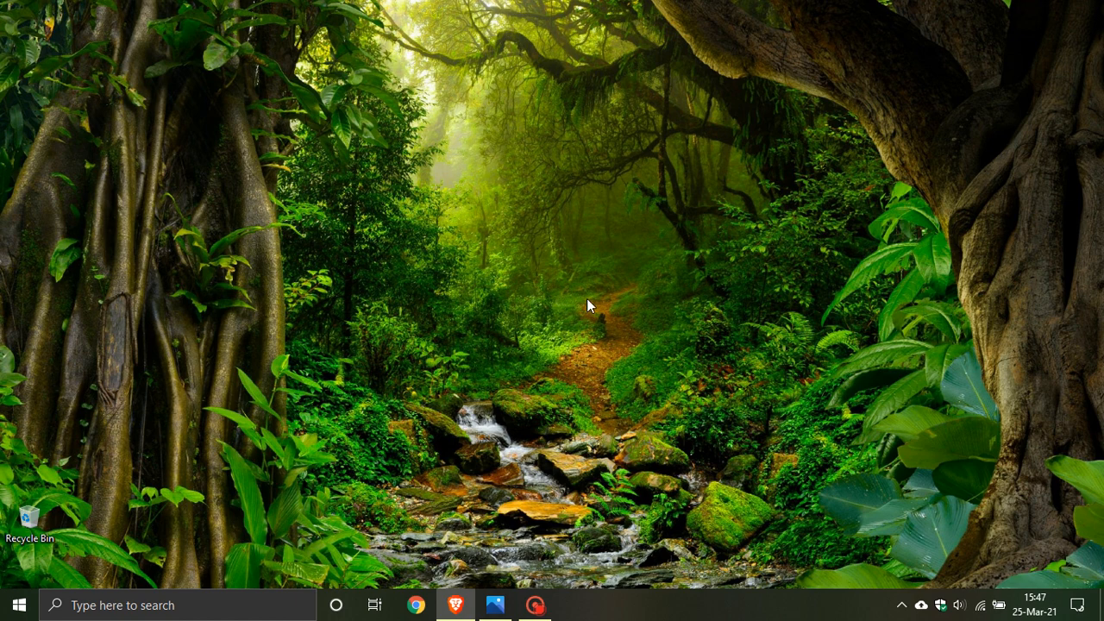